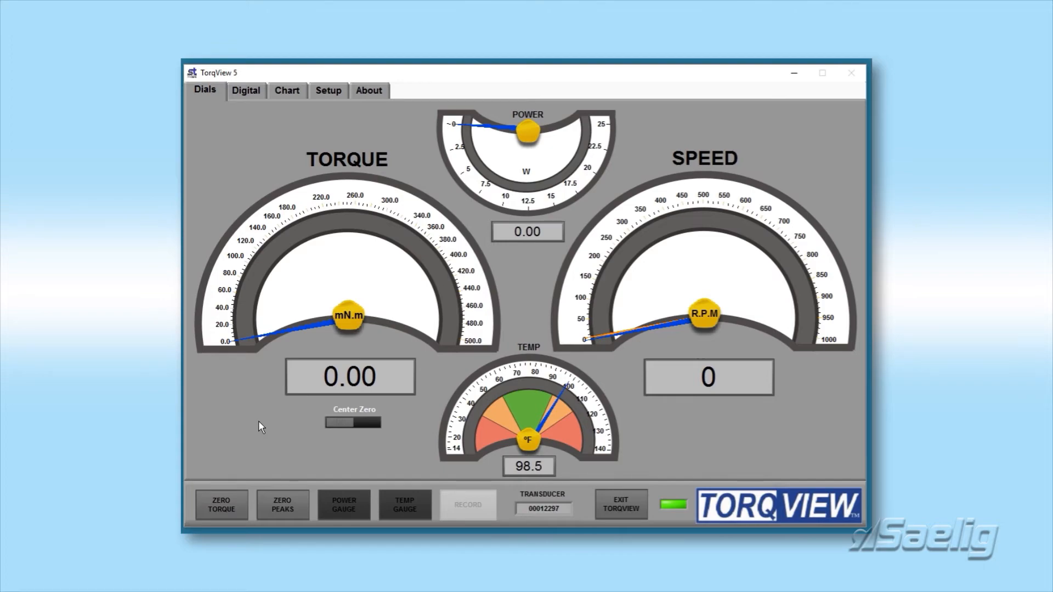
mouse_move(250, 149)
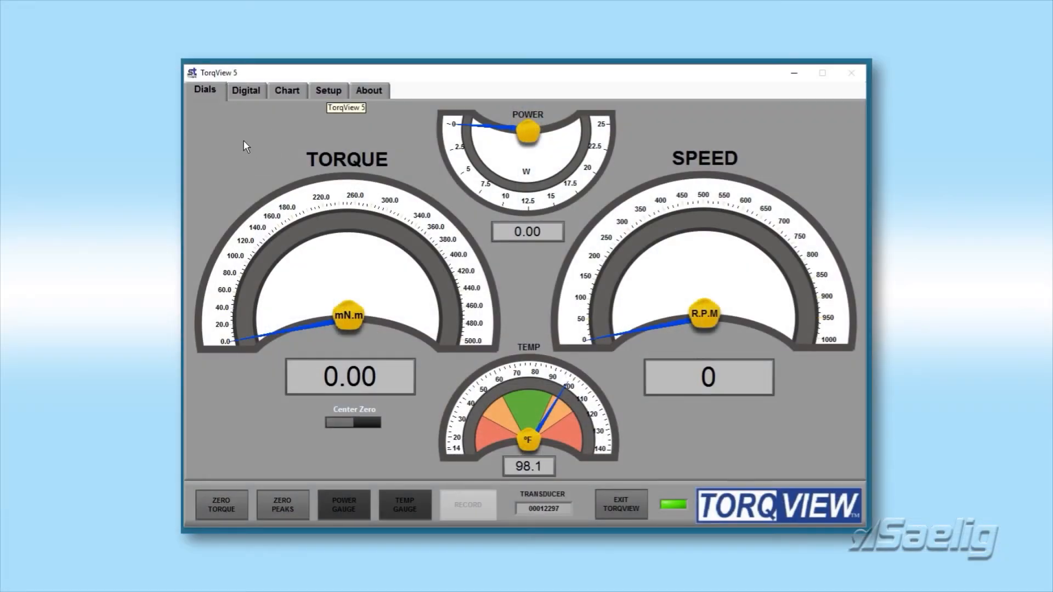
mouse_move(227, 141)
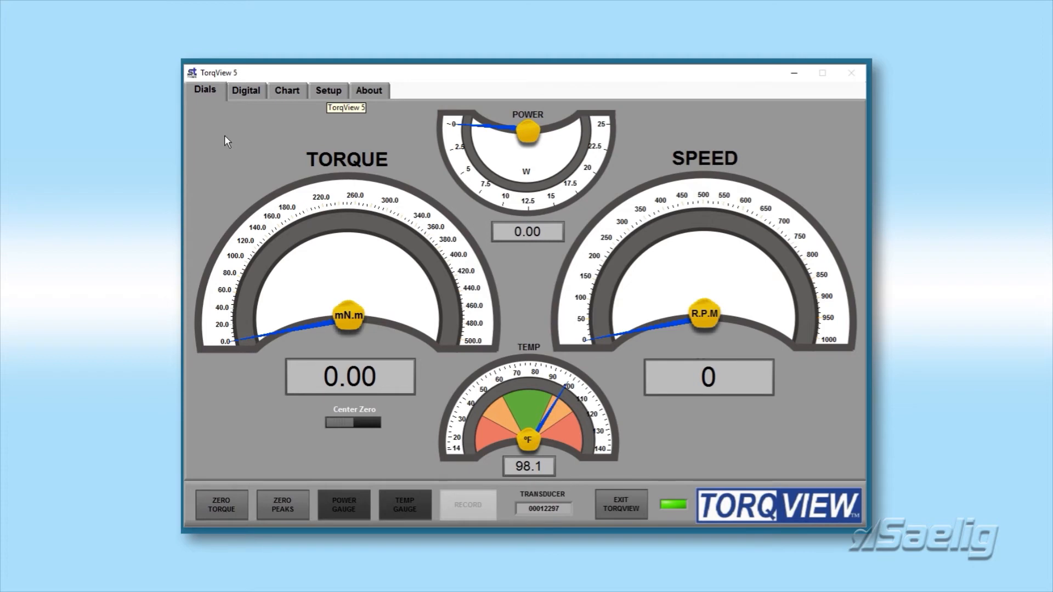
mouse_move(325, 77)
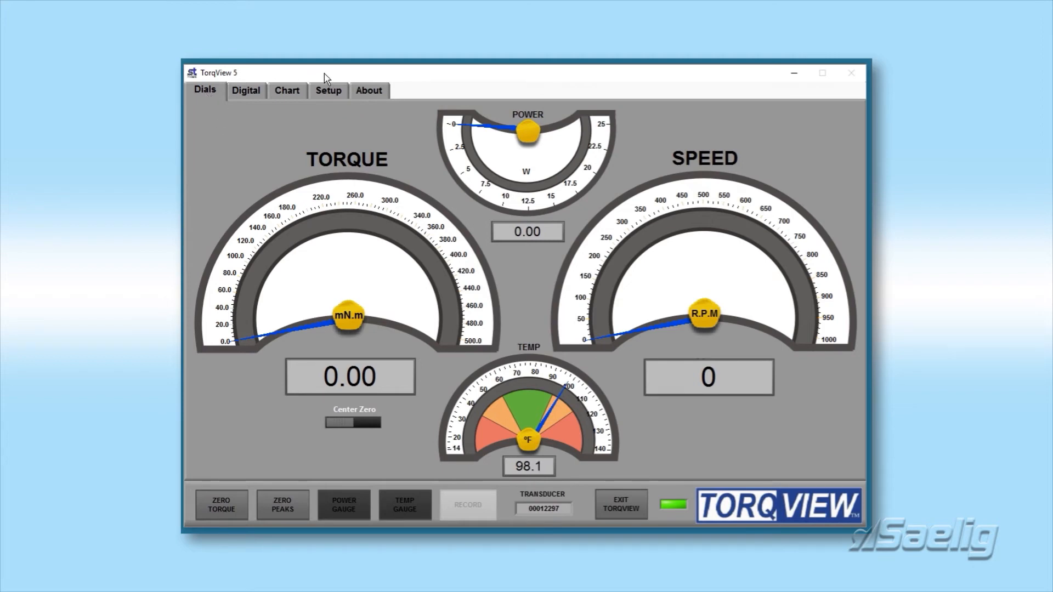
mouse_move(211, 132)
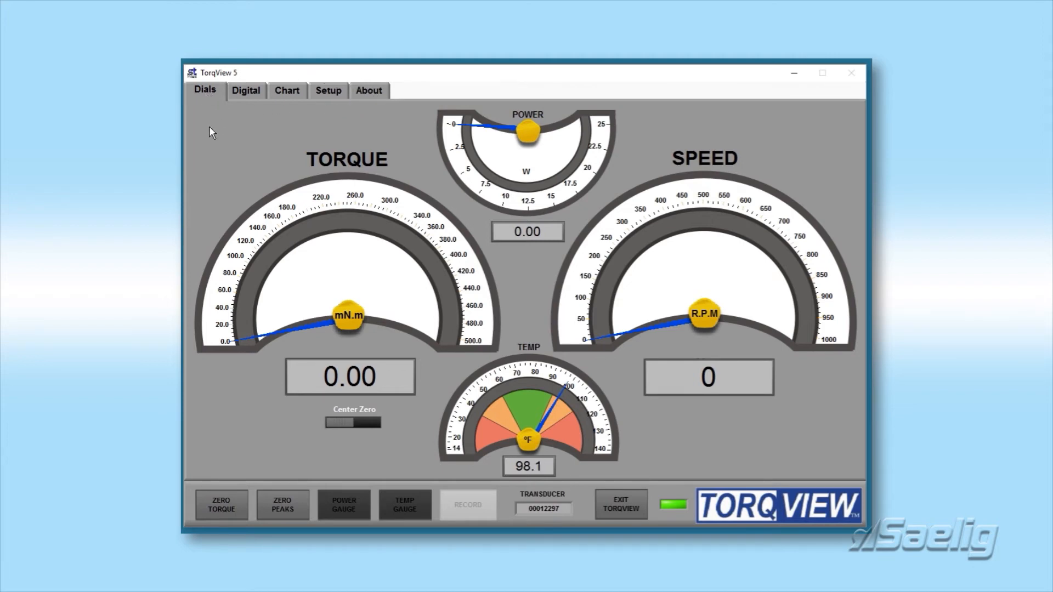
mouse_move(240, 181)
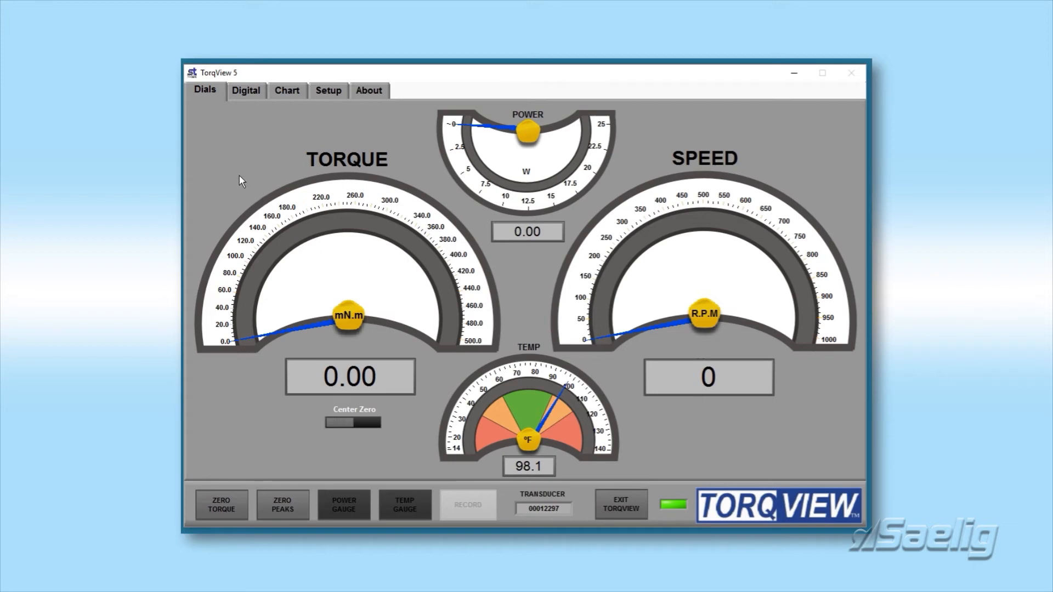
mouse_move(643, 228)
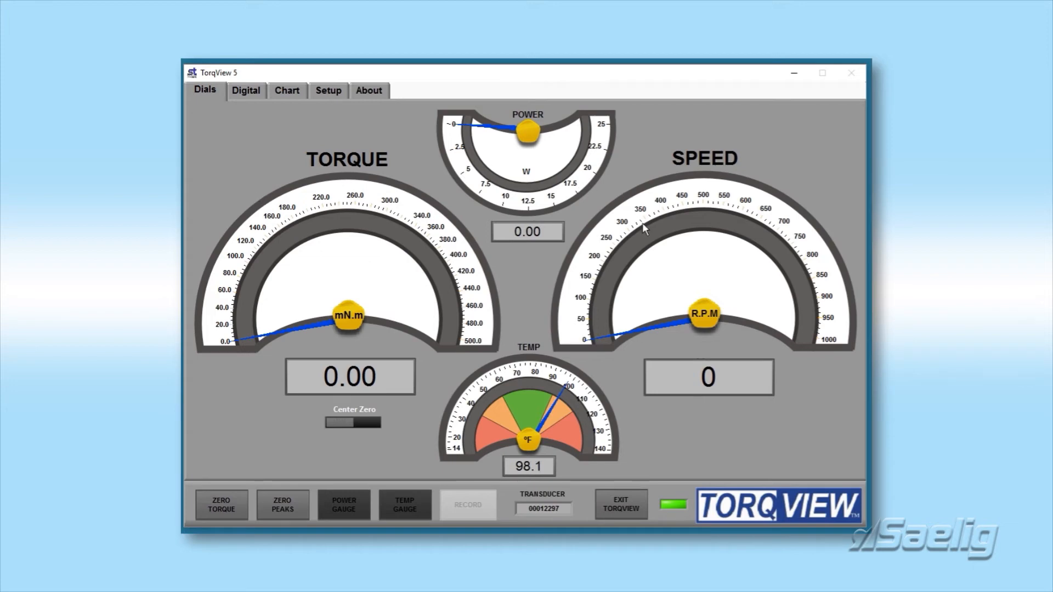
mouse_move(494, 164)
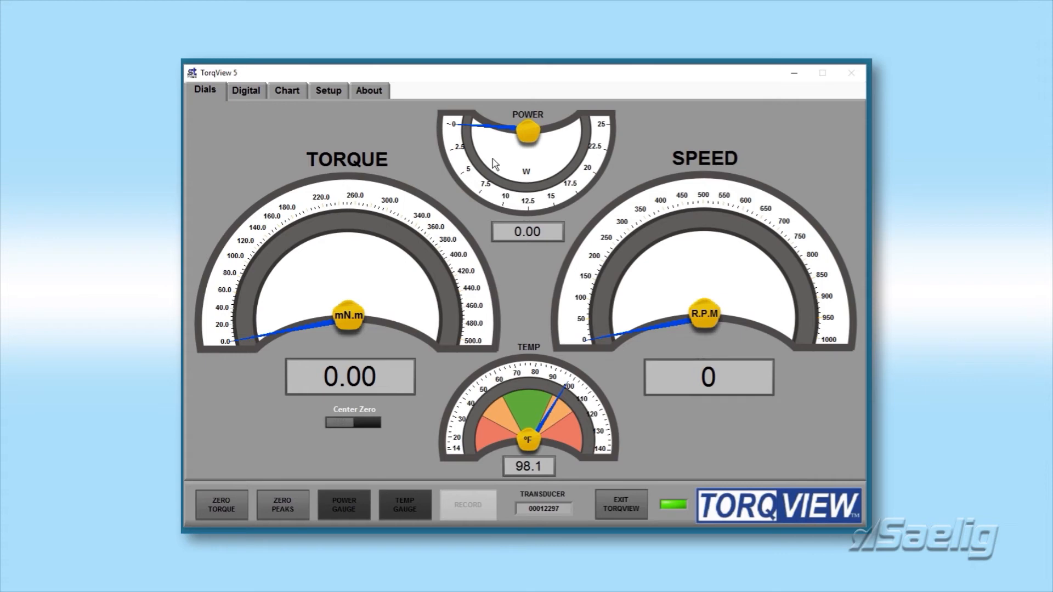
mouse_move(437, 168)
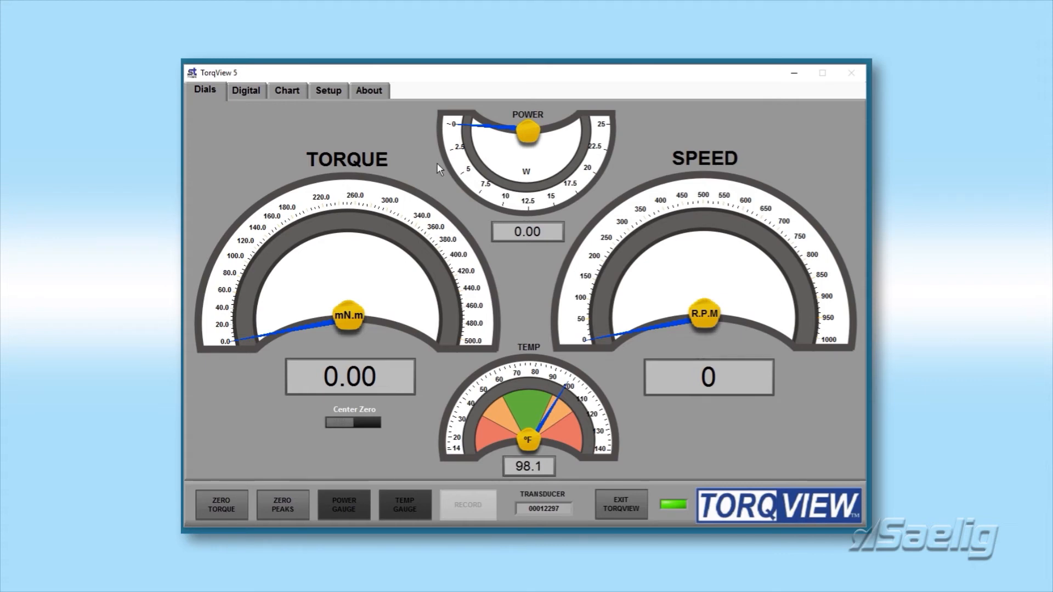
mouse_move(416, 169)
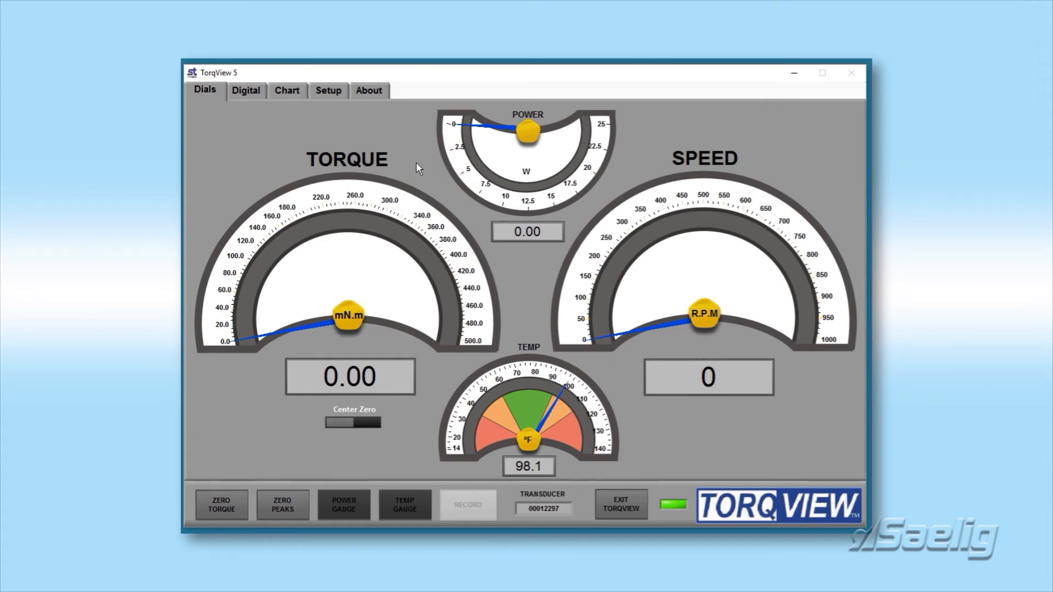
mouse_move(633, 250)
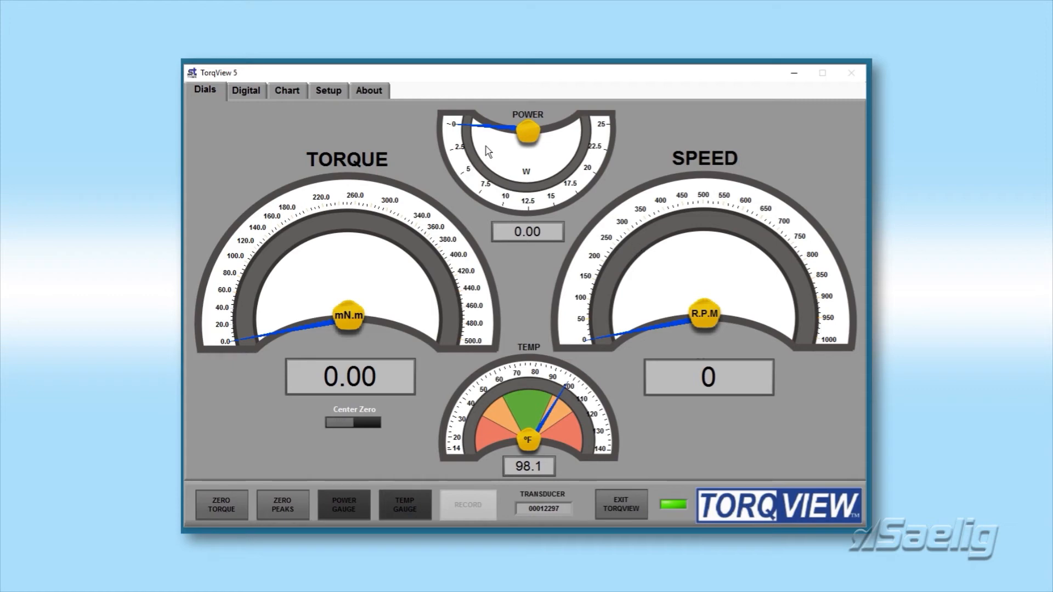
mouse_move(350, 146)
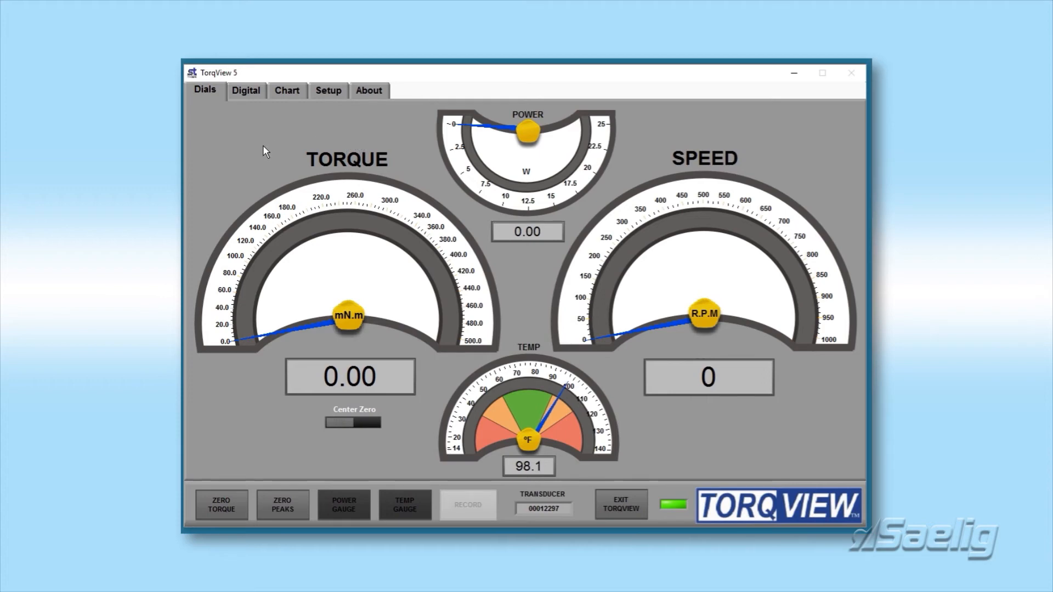
mouse_move(557, 301)
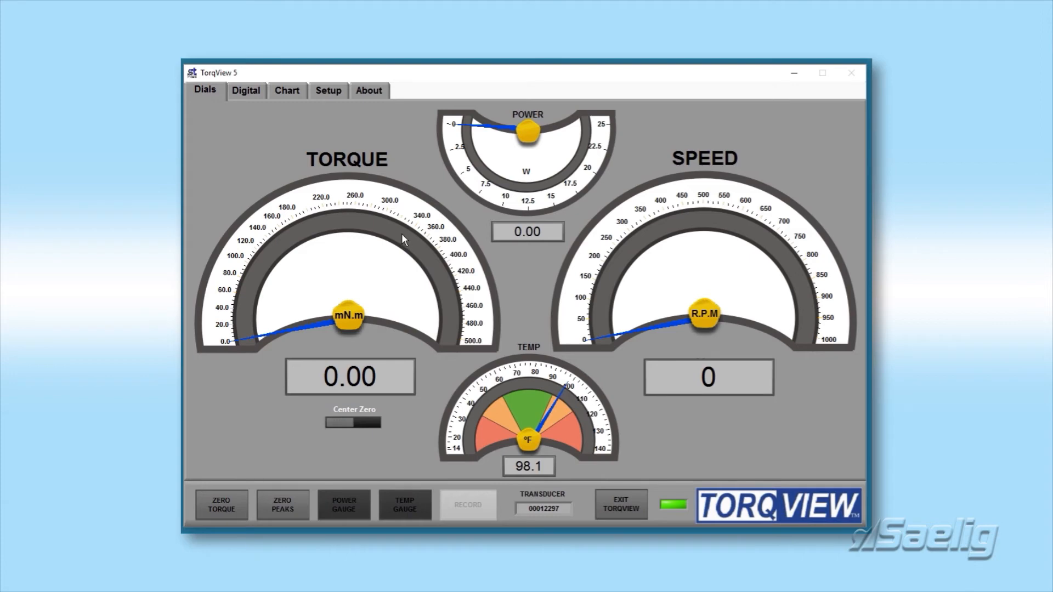
mouse_move(301, 167)
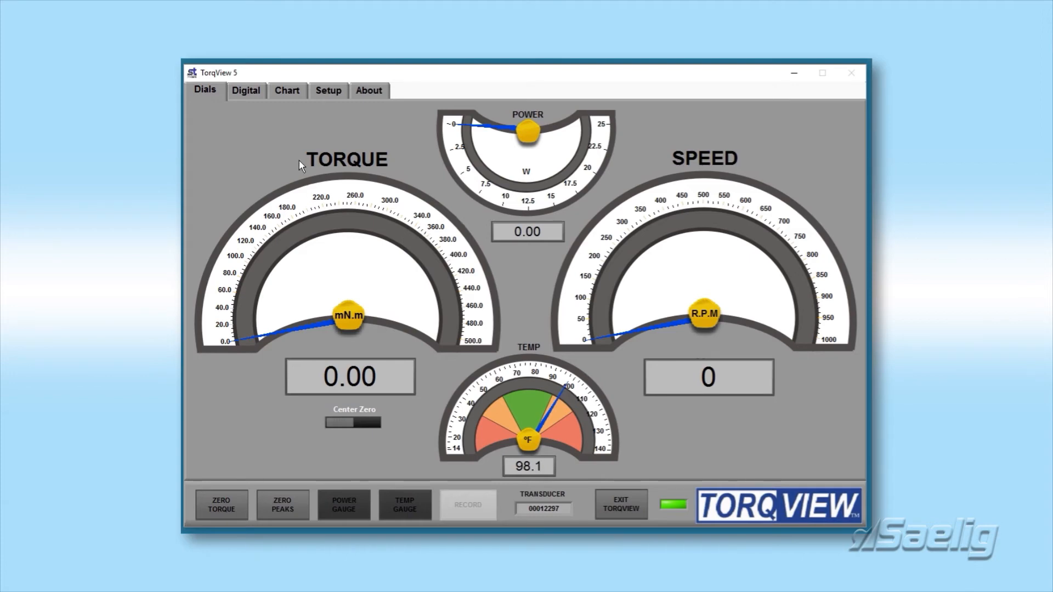
- Switch to the Digital tab showing torque, power and speed bars with peak values
left_click(245, 90)
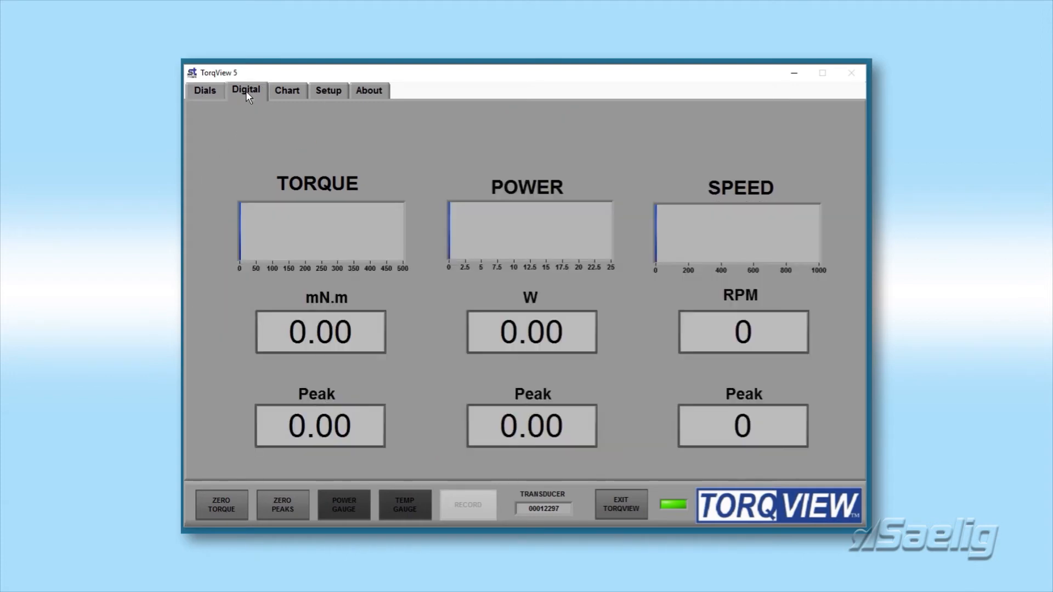
mouse_move(266, 230)
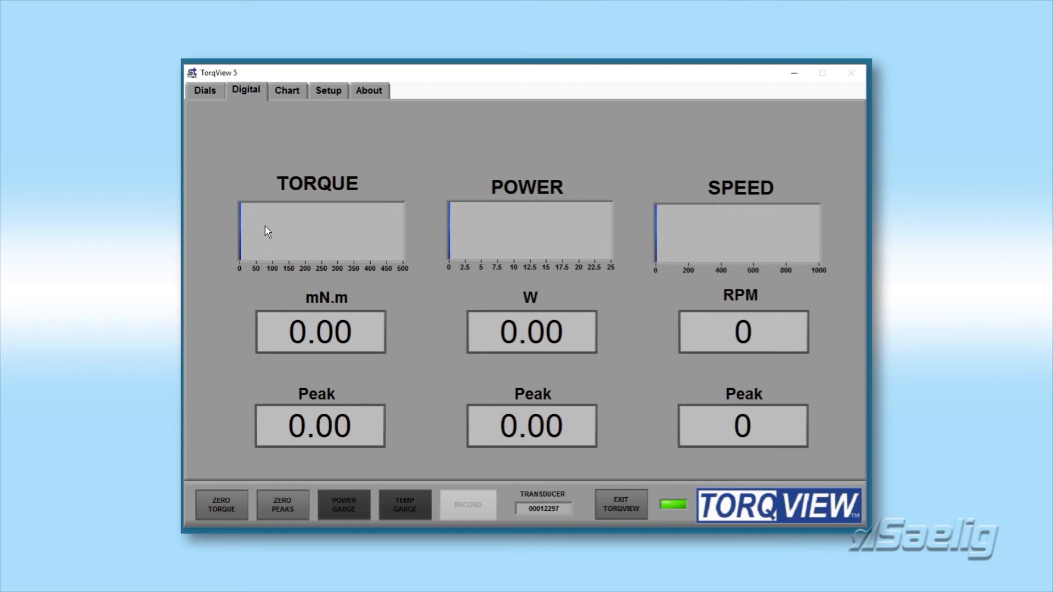
mouse_move(649, 236)
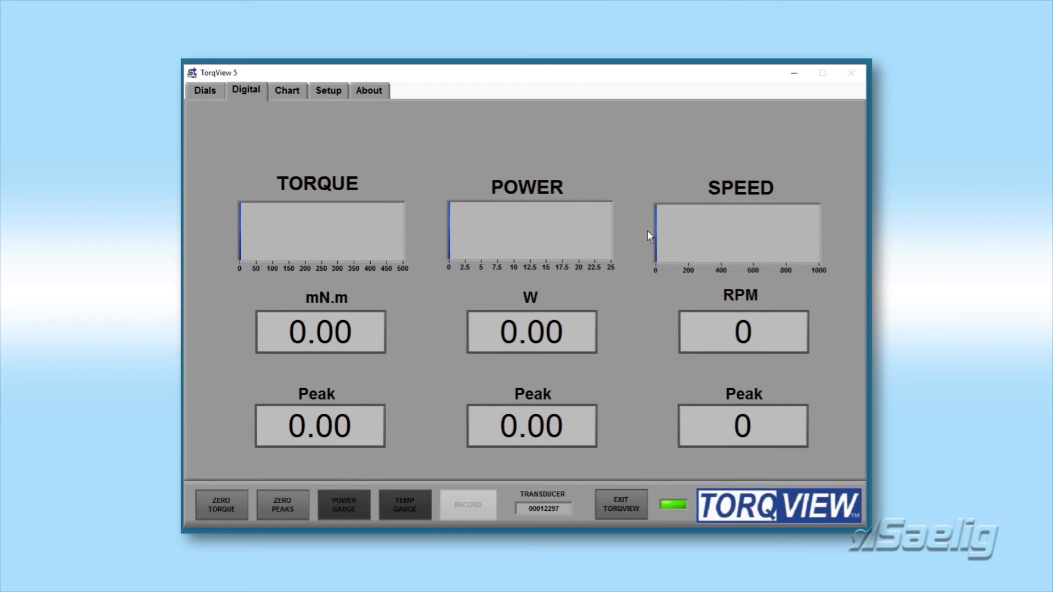
mouse_move(428, 277)
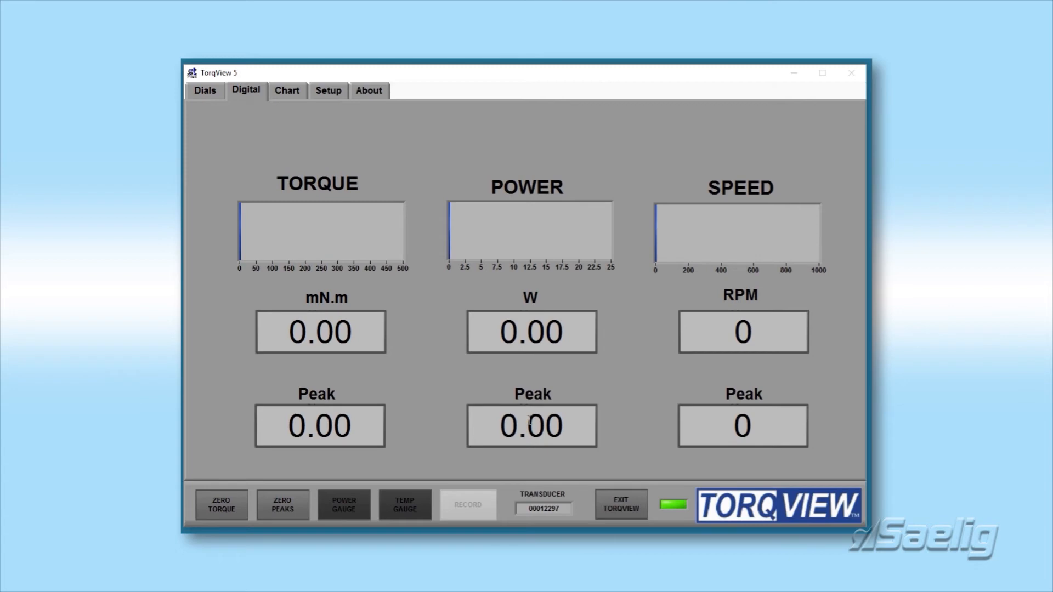
mouse_move(572, 409)
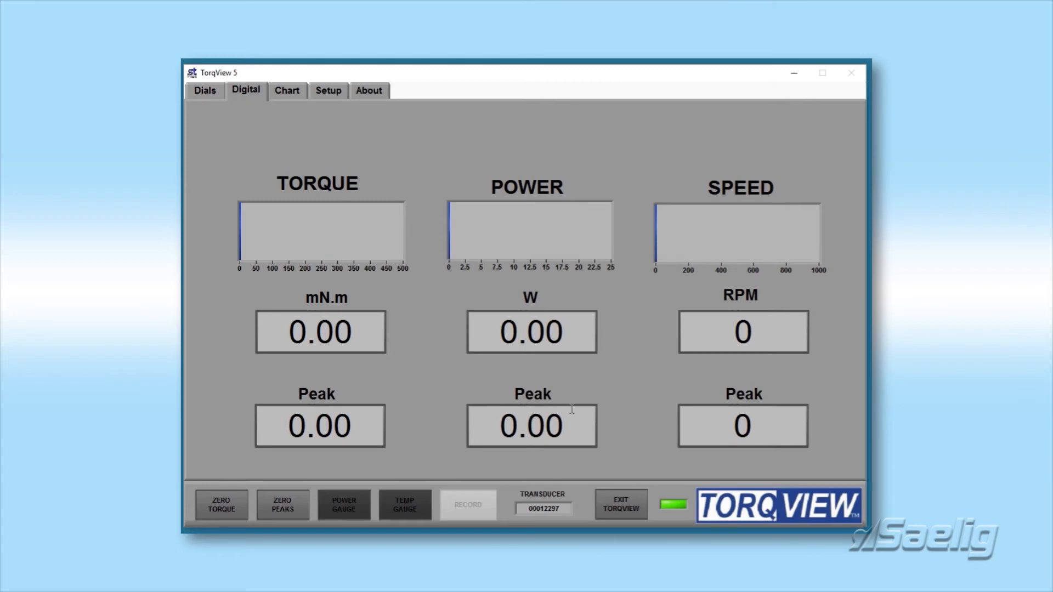
mouse_move(571, 410)
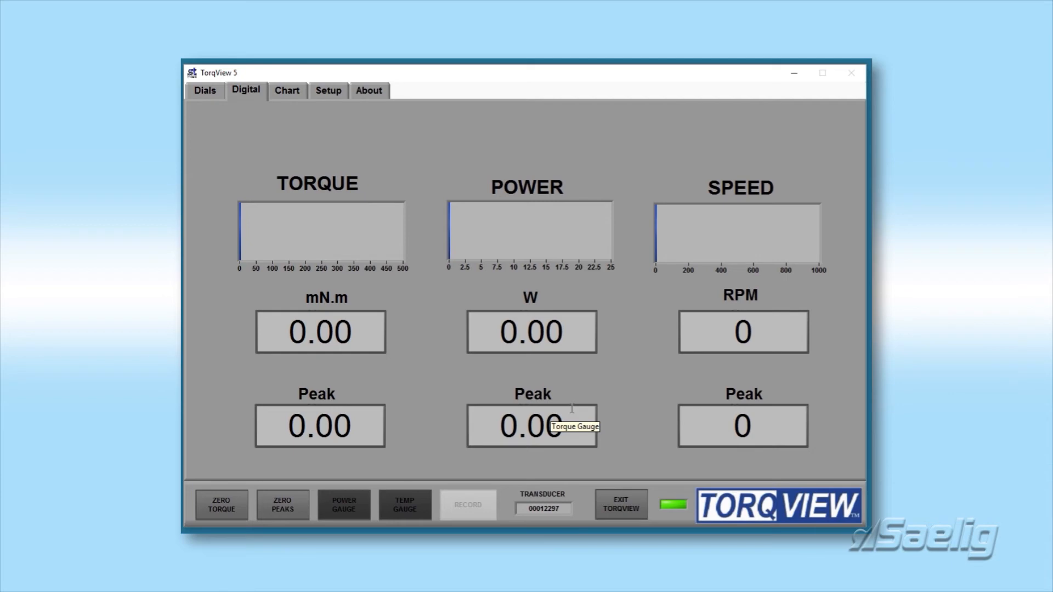
mouse_move(413, 389)
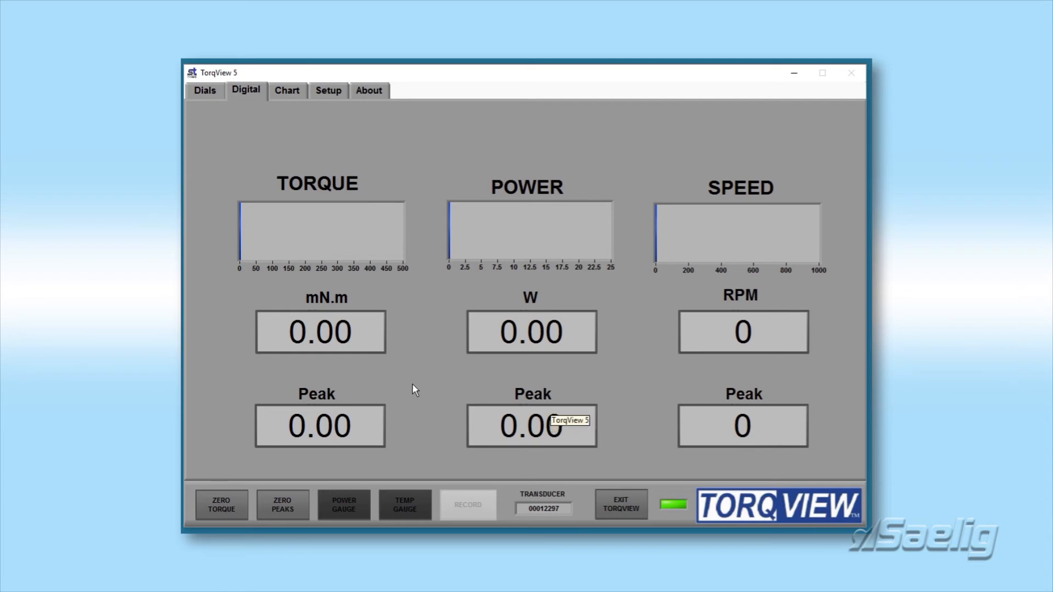
mouse_move(329, 178)
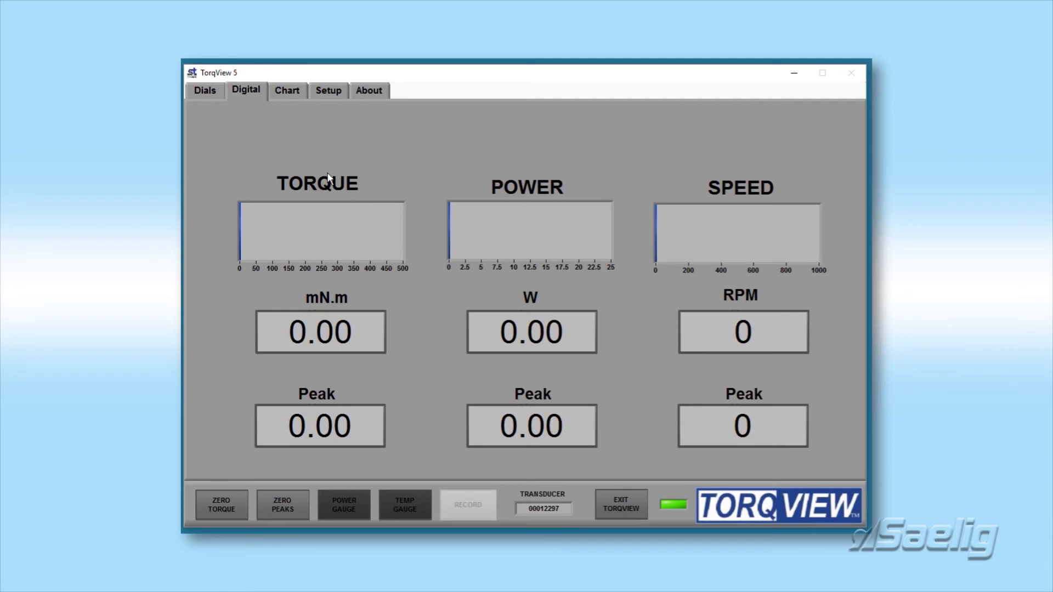
mouse_move(287, 90)
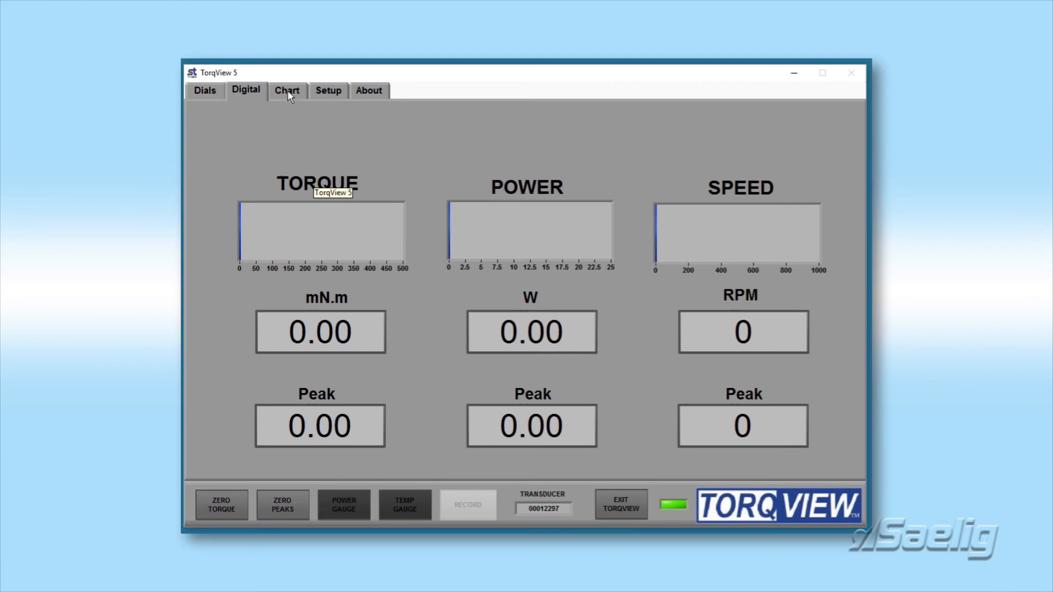
- Switch to the Chart tab plotting torque, speed and power over time
left_click(286, 90)
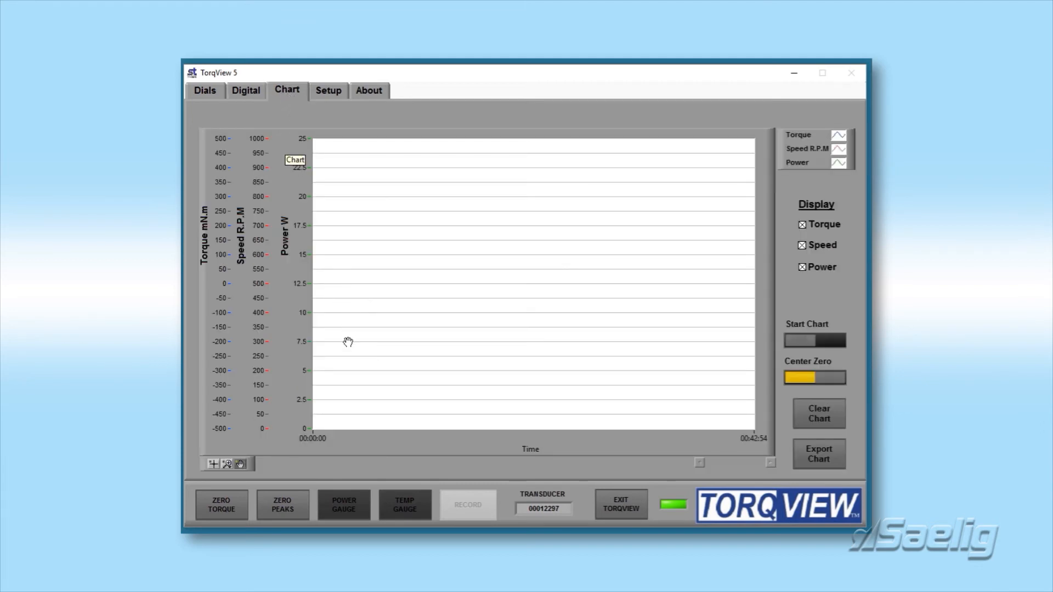
mouse_move(448, 341)
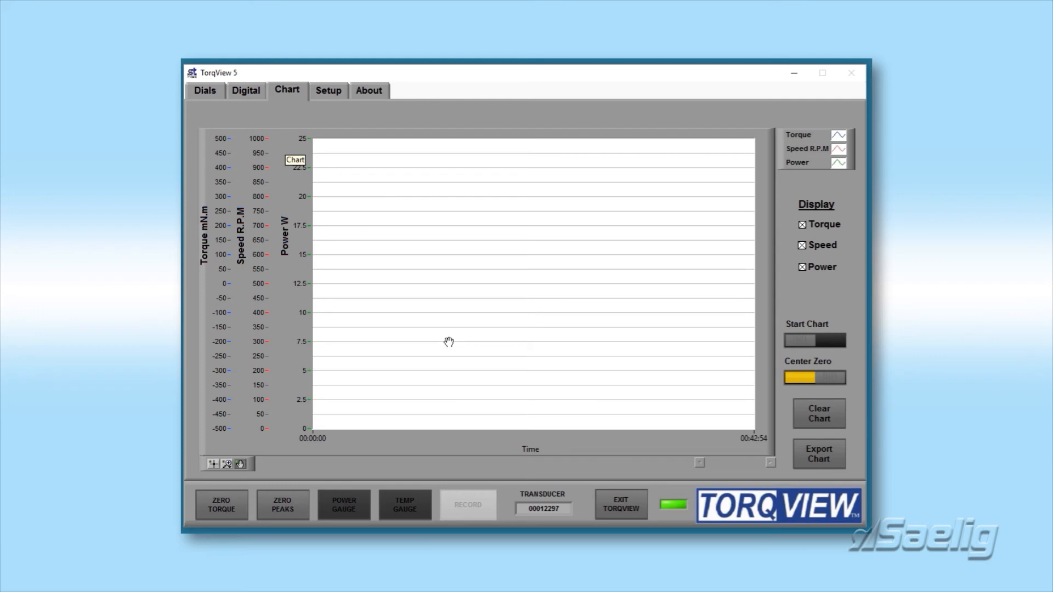
mouse_move(395, 335)
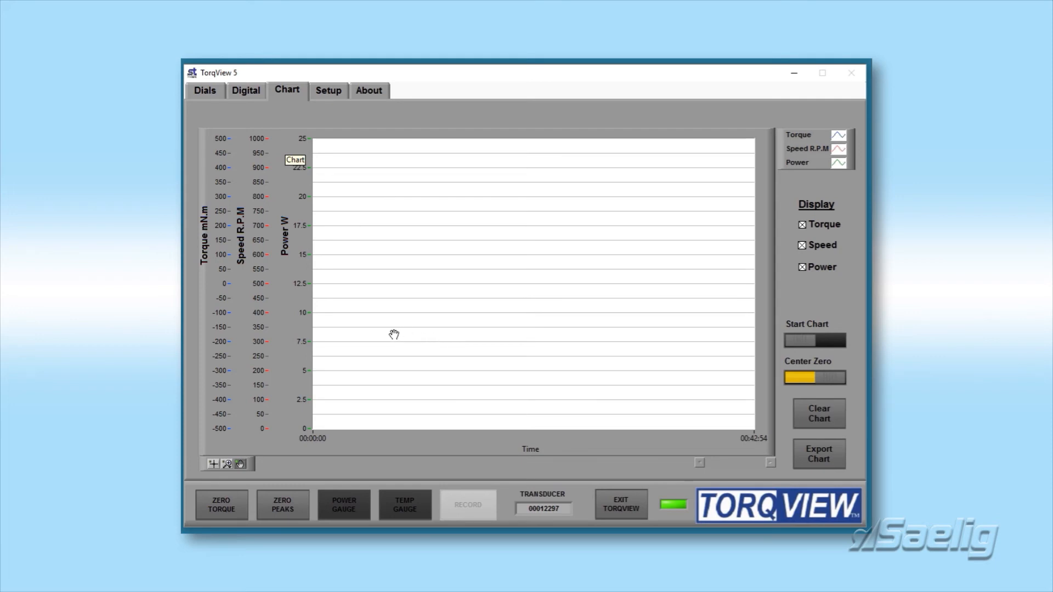
mouse_move(324, 96)
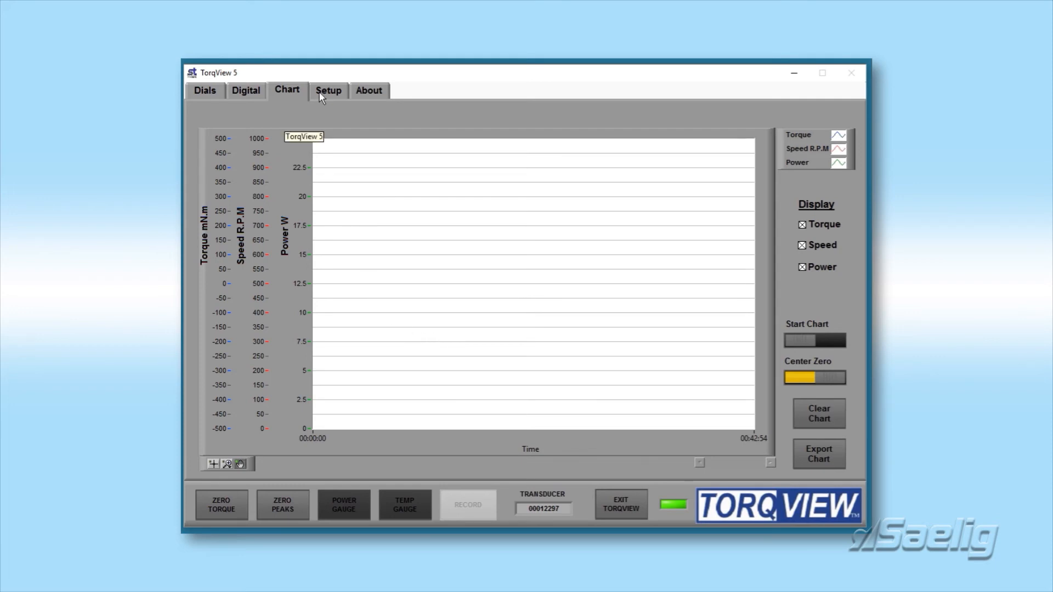
left_click(328, 90)
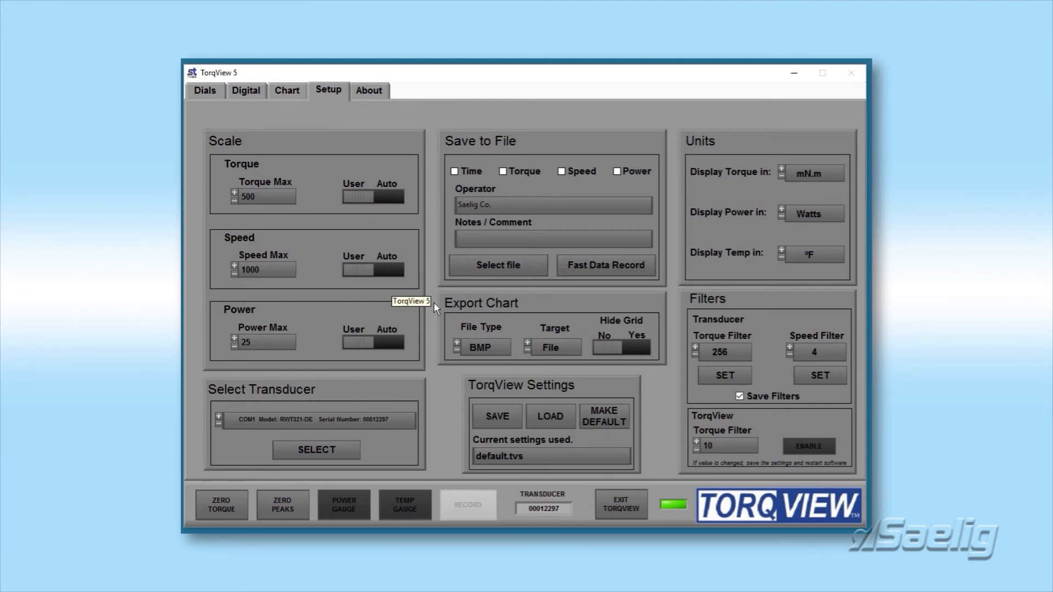
mouse_move(359, 292)
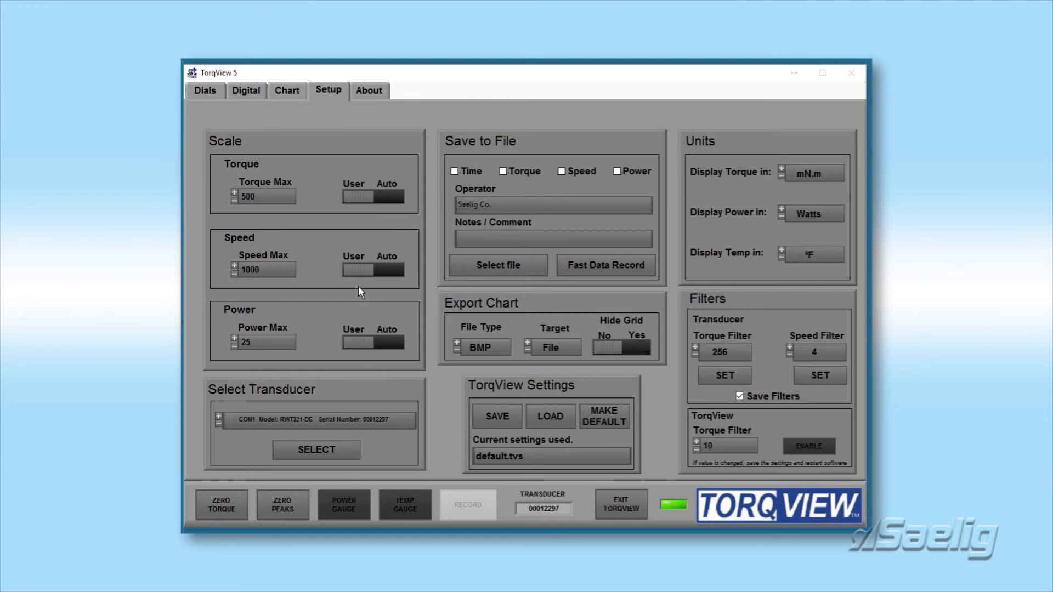
mouse_move(298, 167)
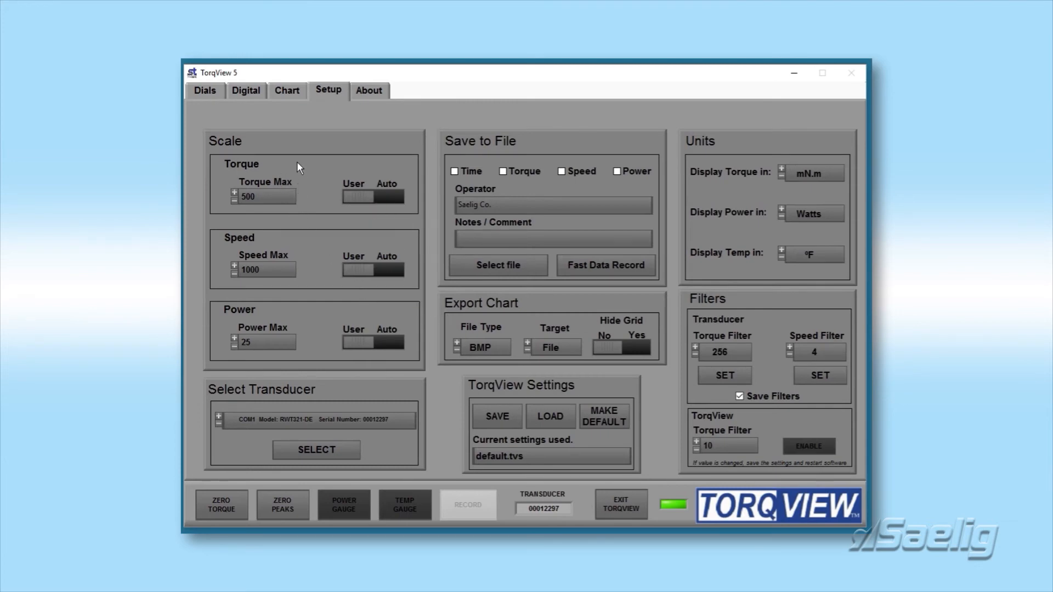
mouse_move(705, 208)
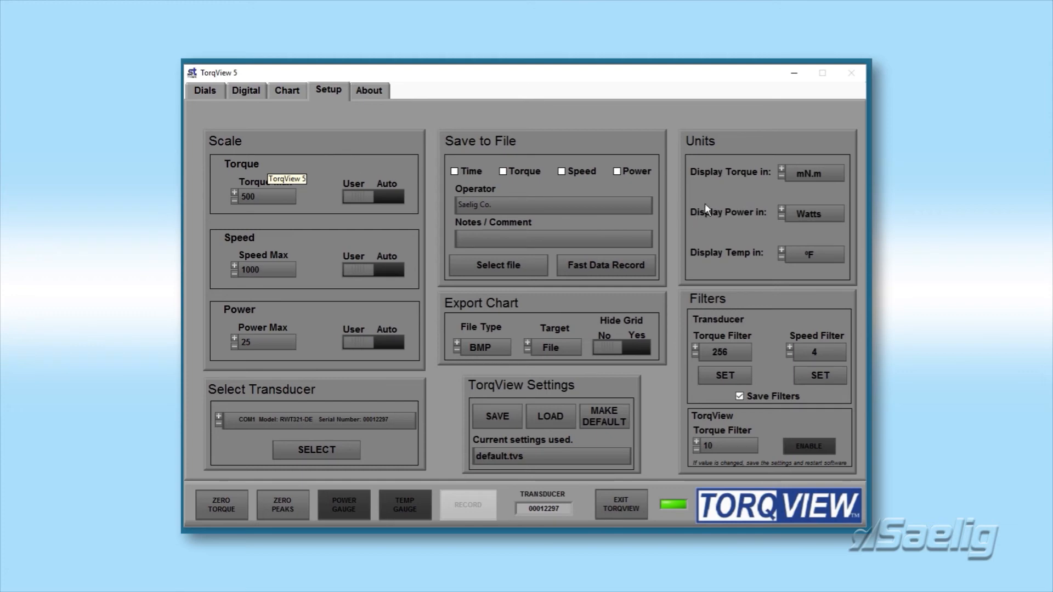
mouse_move(416, 147)
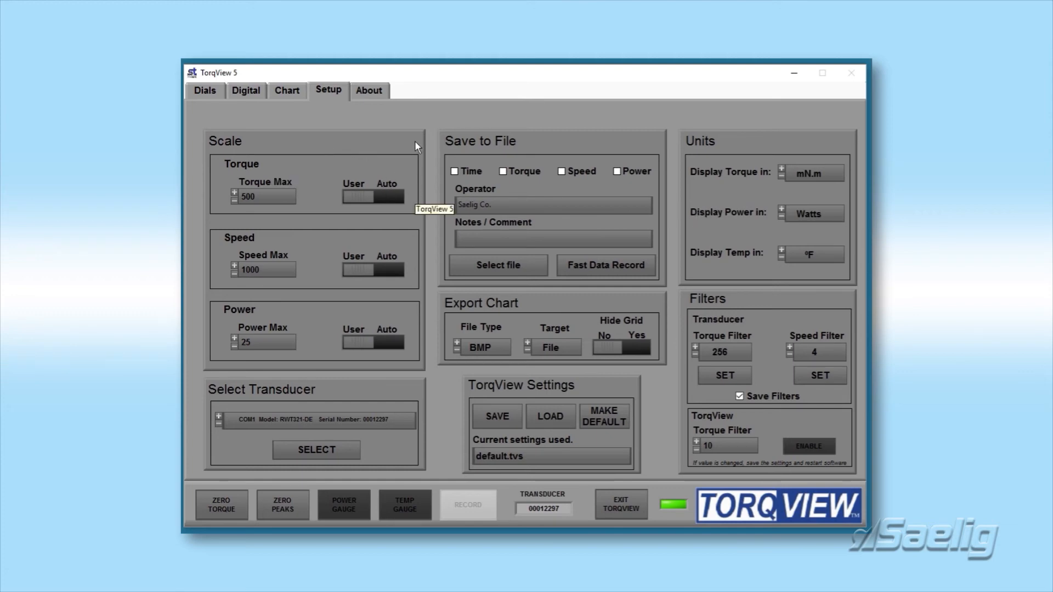
mouse_move(751, 161)
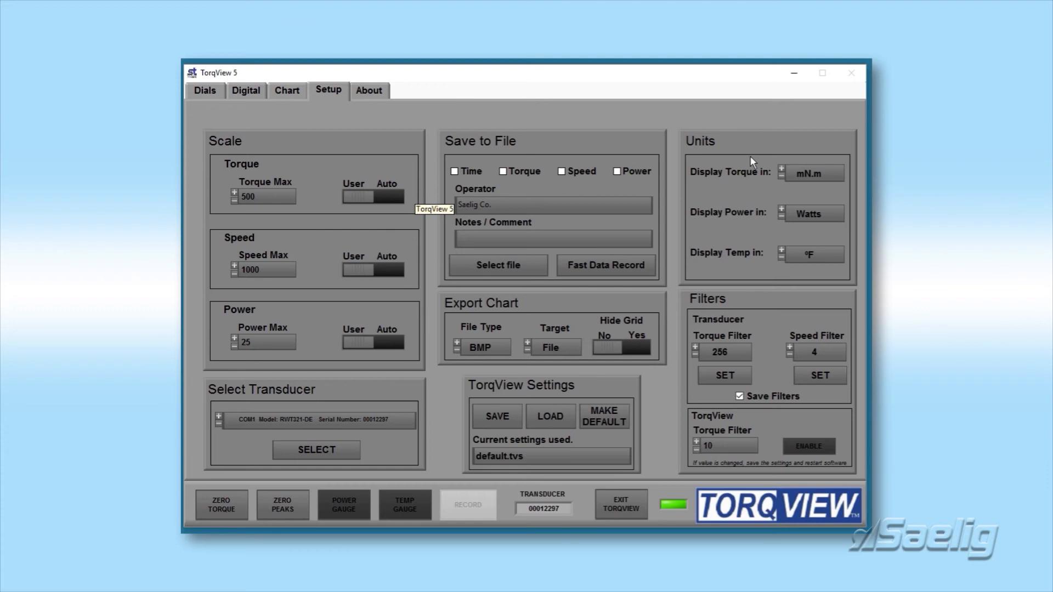
mouse_move(750, 320)
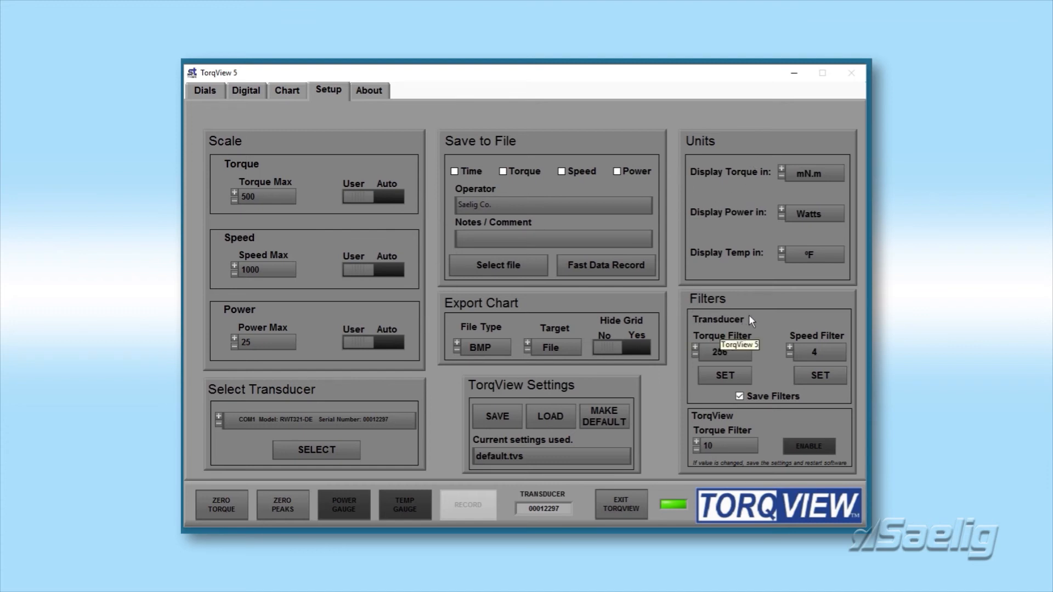
mouse_move(748, 319)
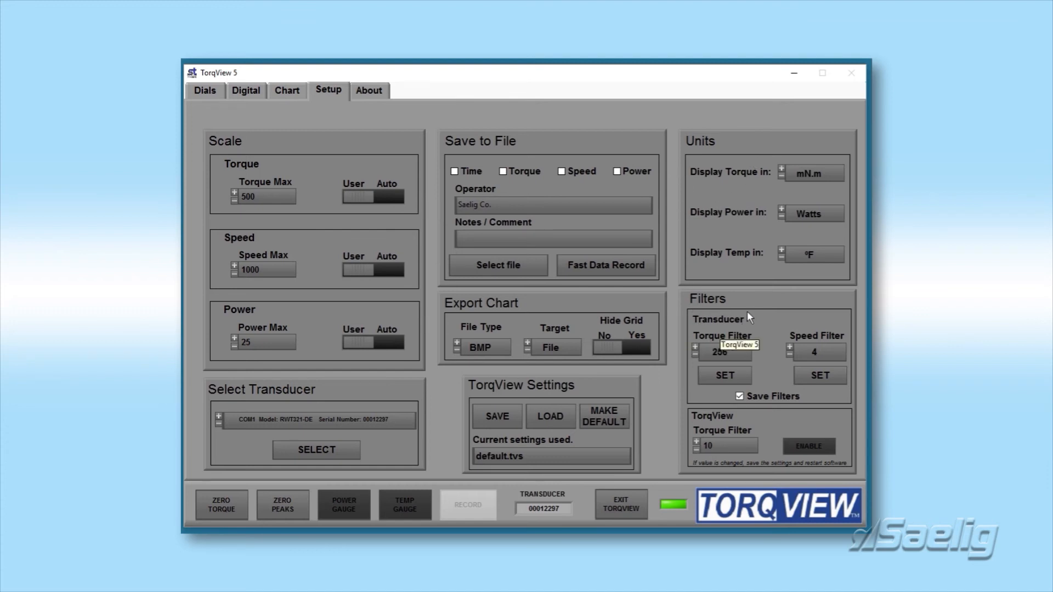
mouse_move(717, 422)
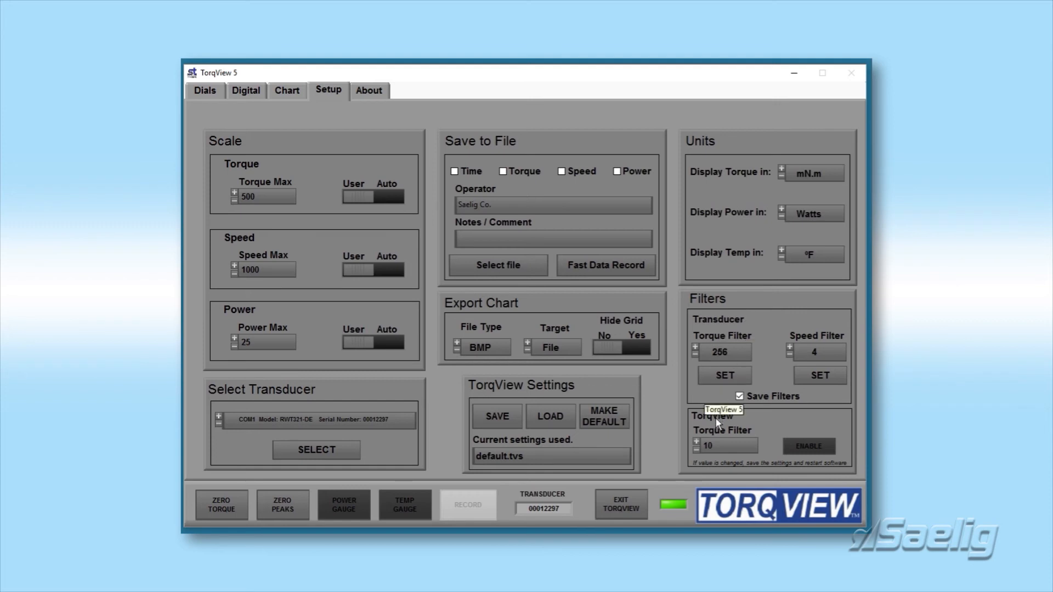
mouse_move(735, 472)
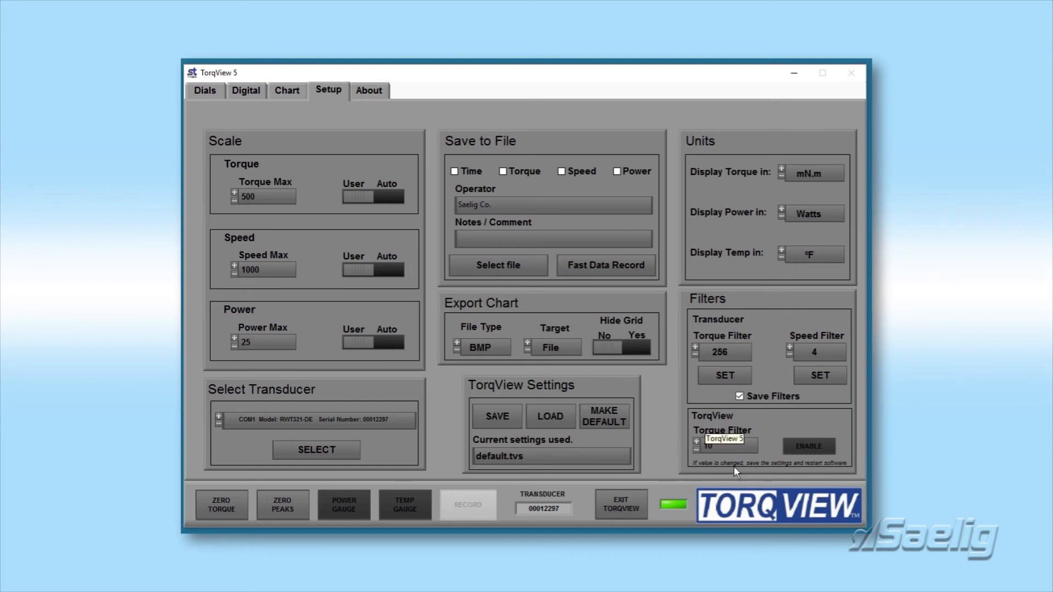
mouse_move(764, 318)
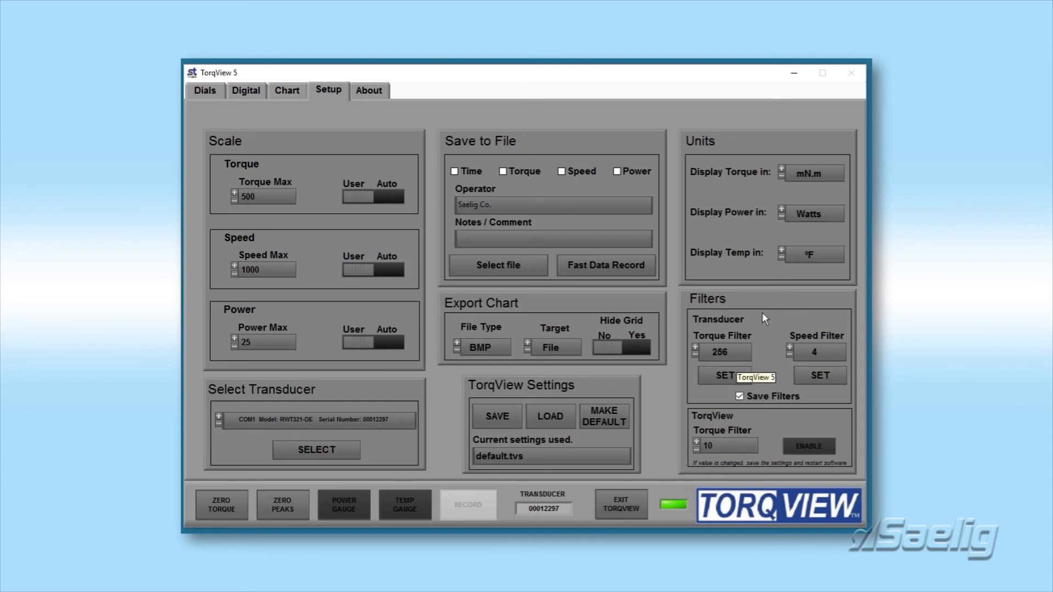
mouse_move(711, 364)
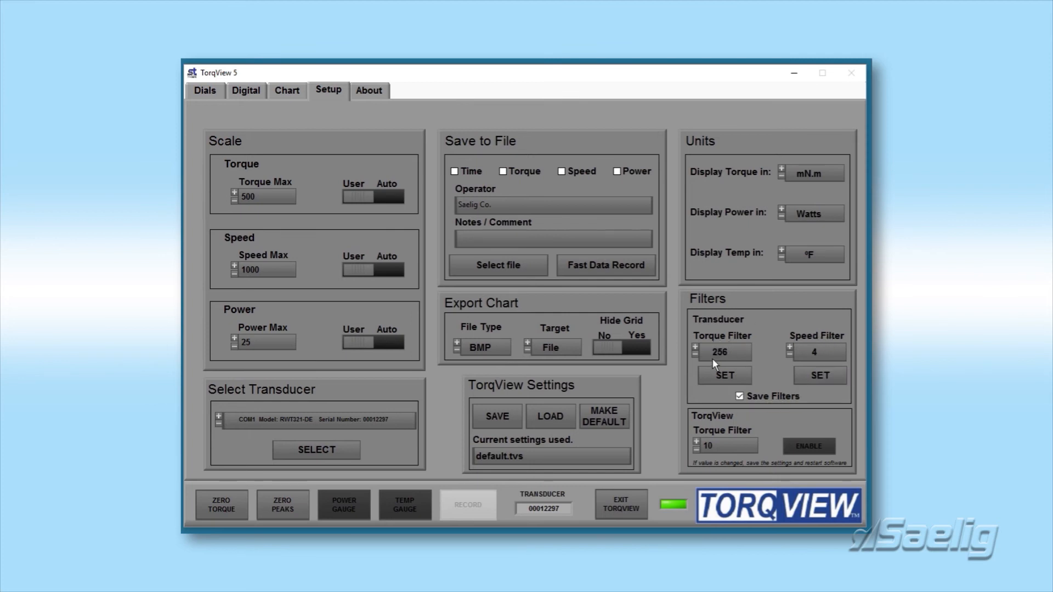
mouse_move(815, 354)
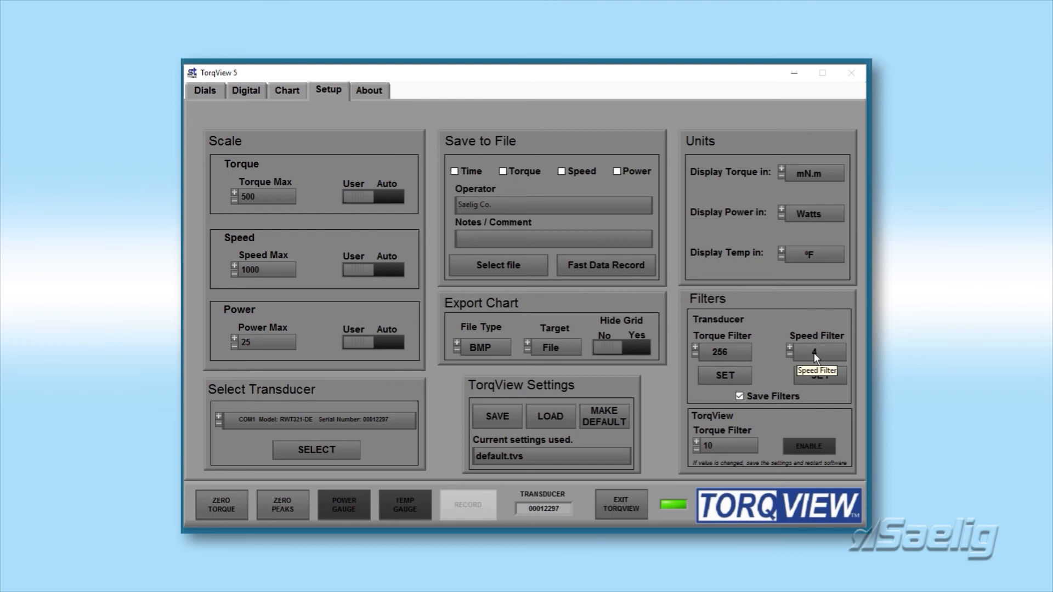
mouse_move(588, 384)
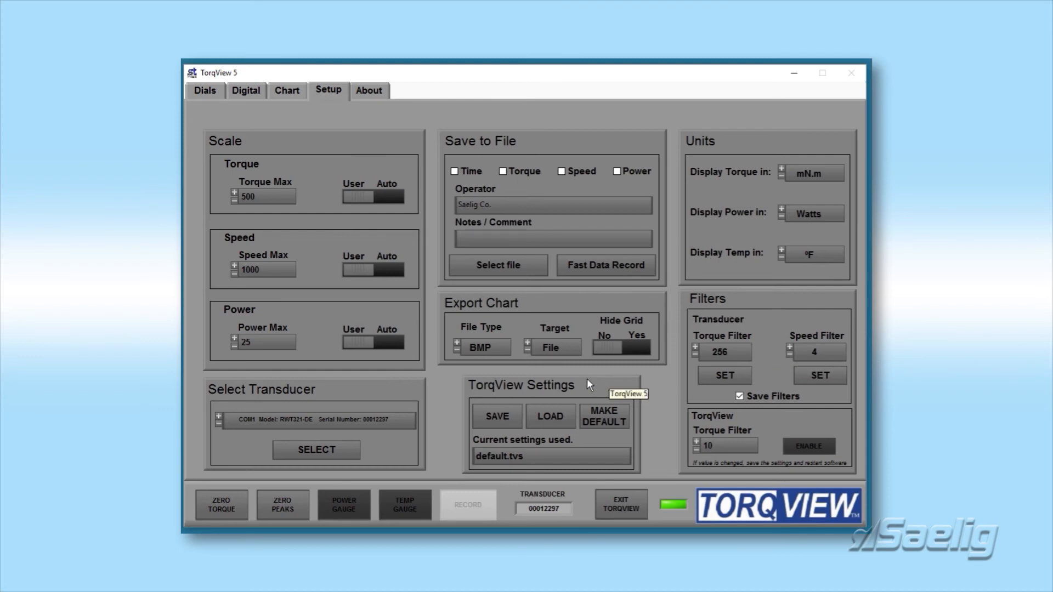
mouse_move(533, 407)
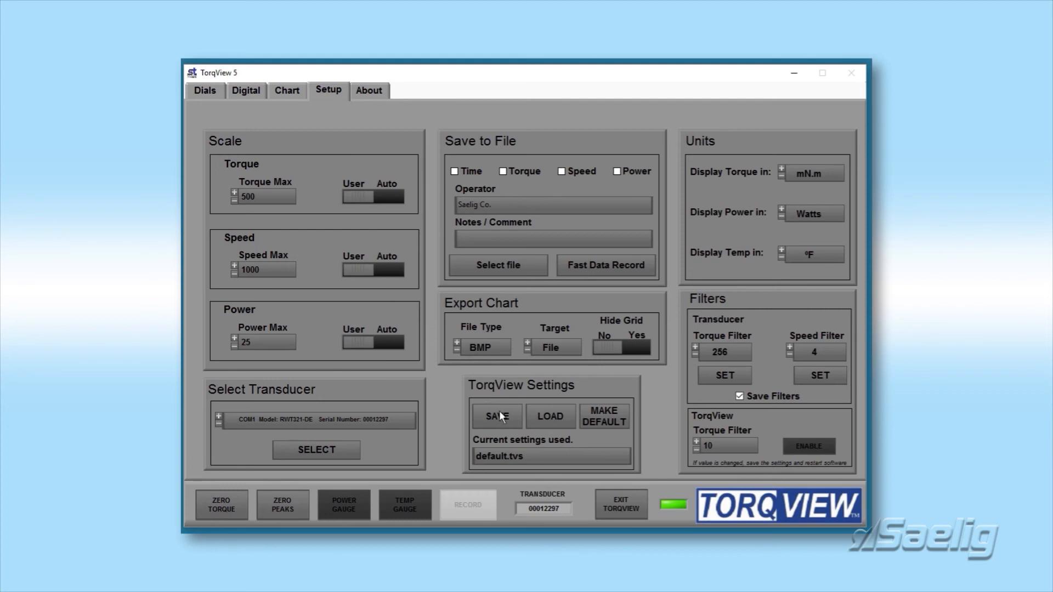
mouse_move(521, 394)
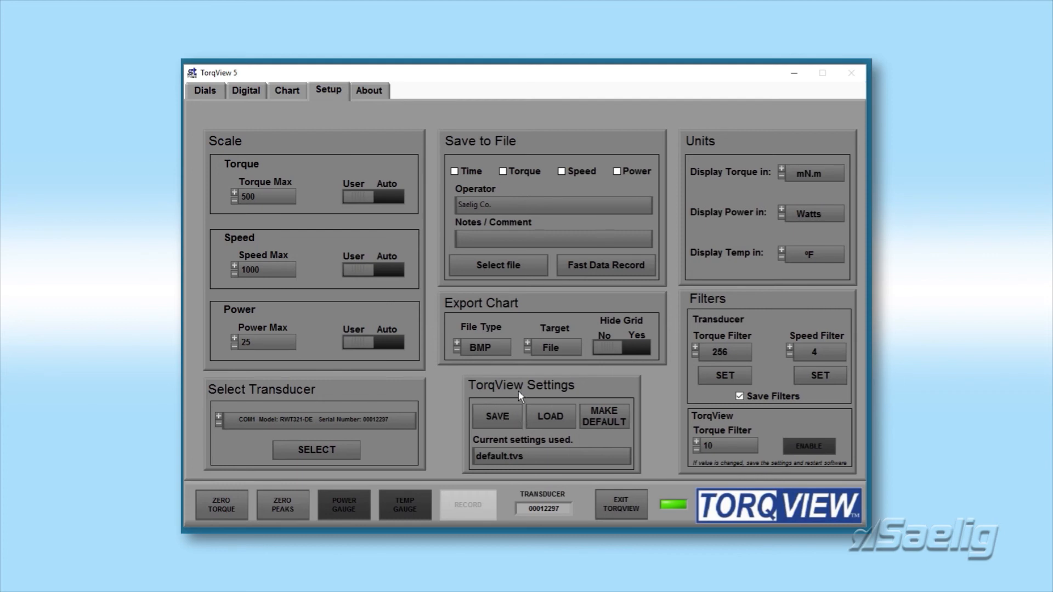
mouse_move(541, 306)
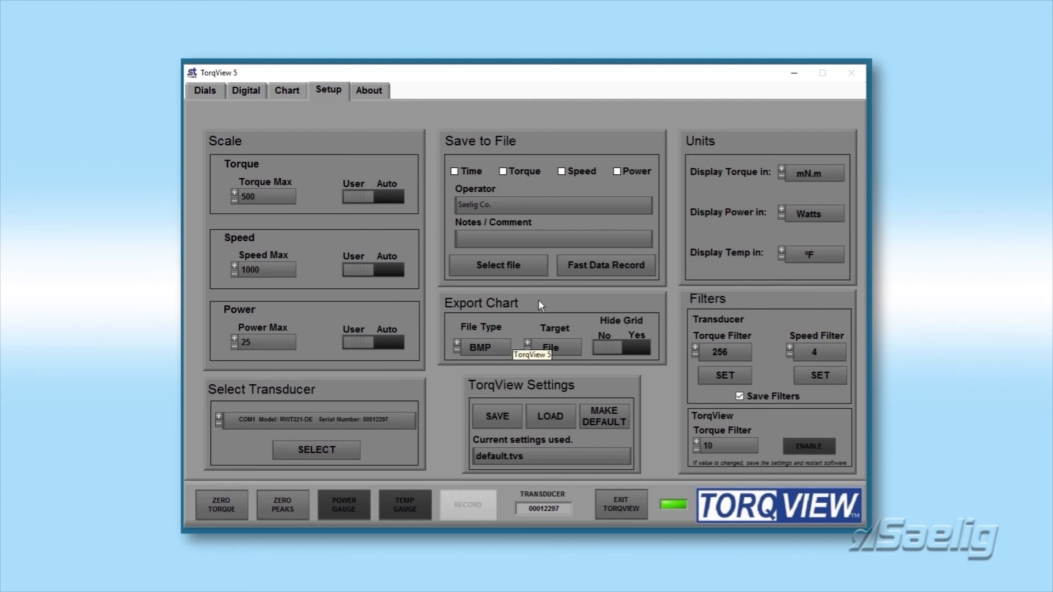
mouse_move(305, 126)
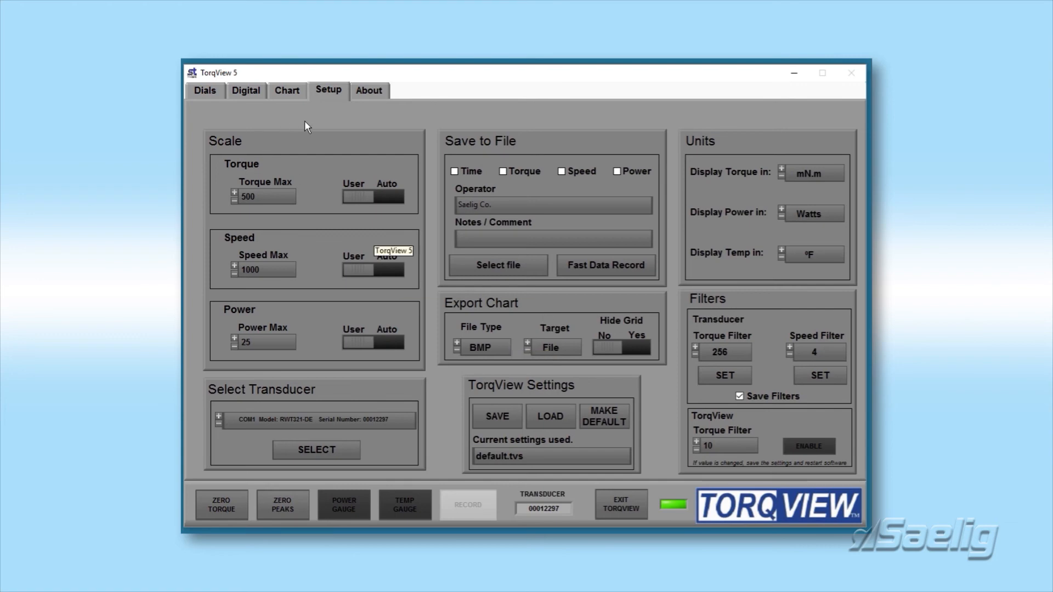
- Switch to the About tab with transducer serial, model, calibration and status lights
left_click(367, 90)
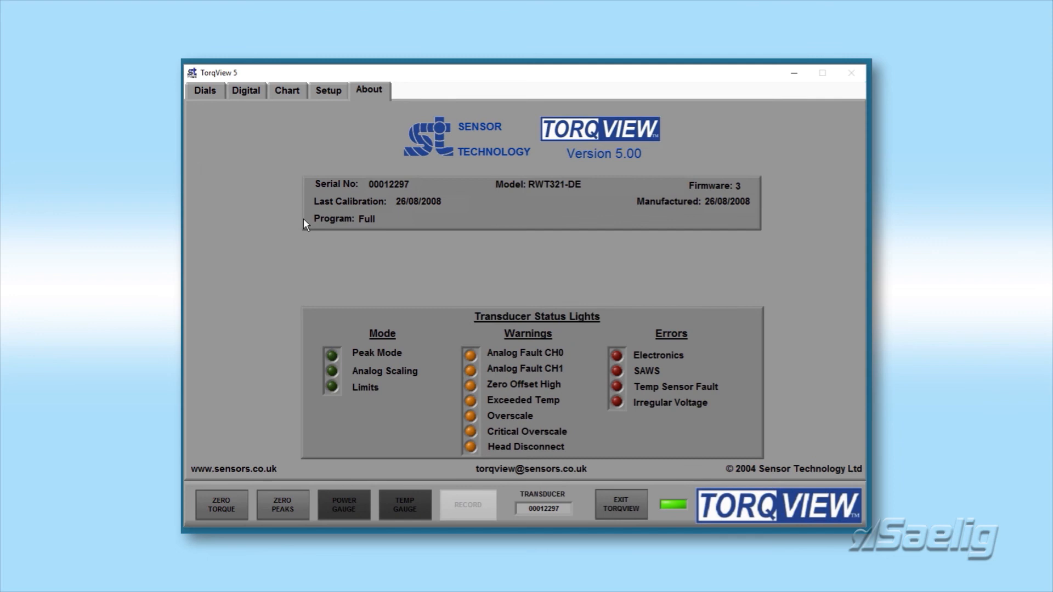
mouse_move(304, 222)
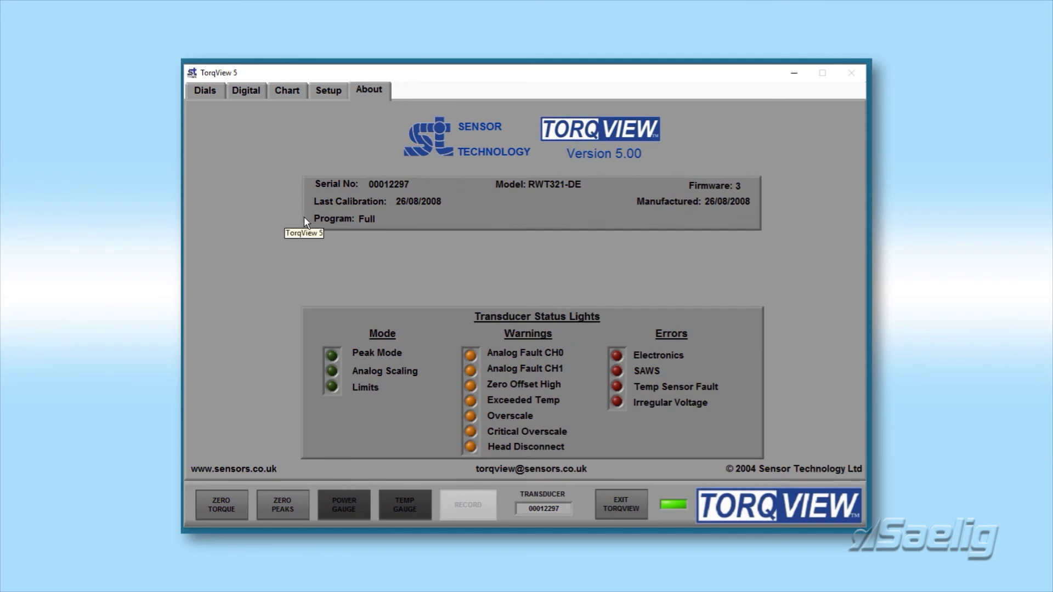
mouse_move(374, 246)
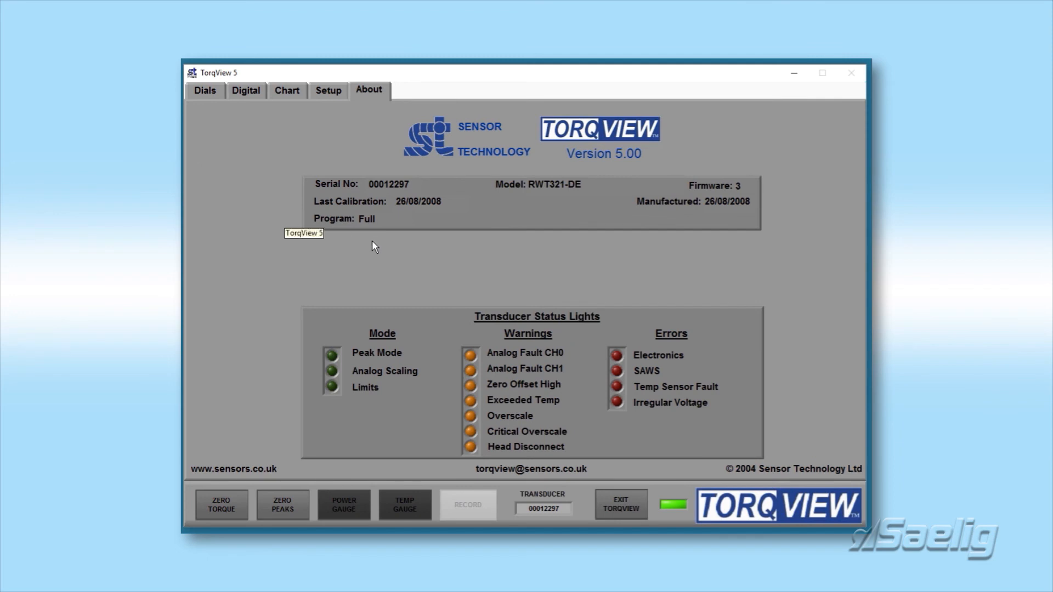
mouse_move(545, 324)
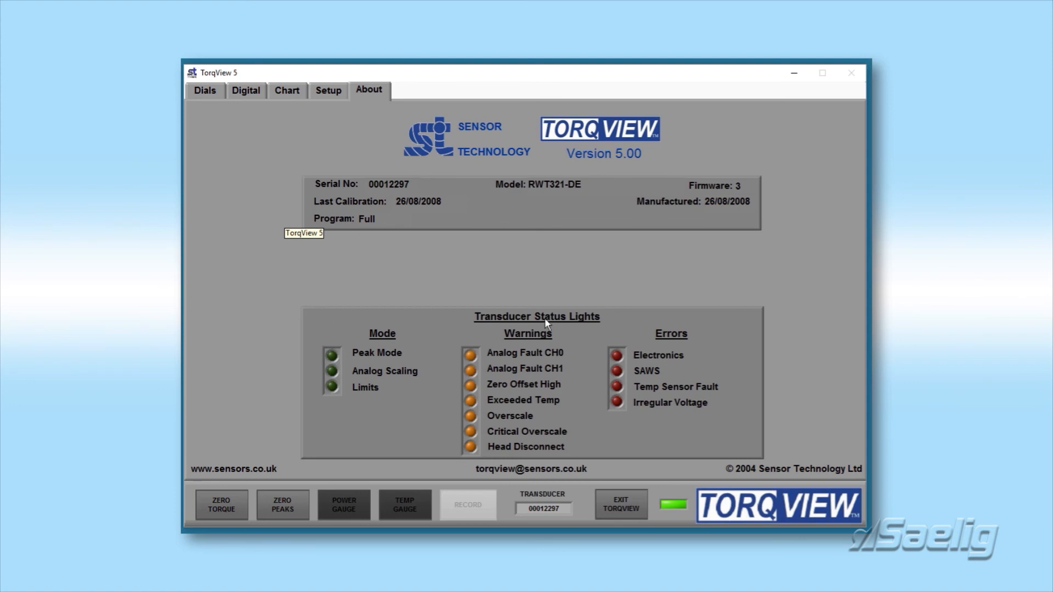
mouse_move(354, 284)
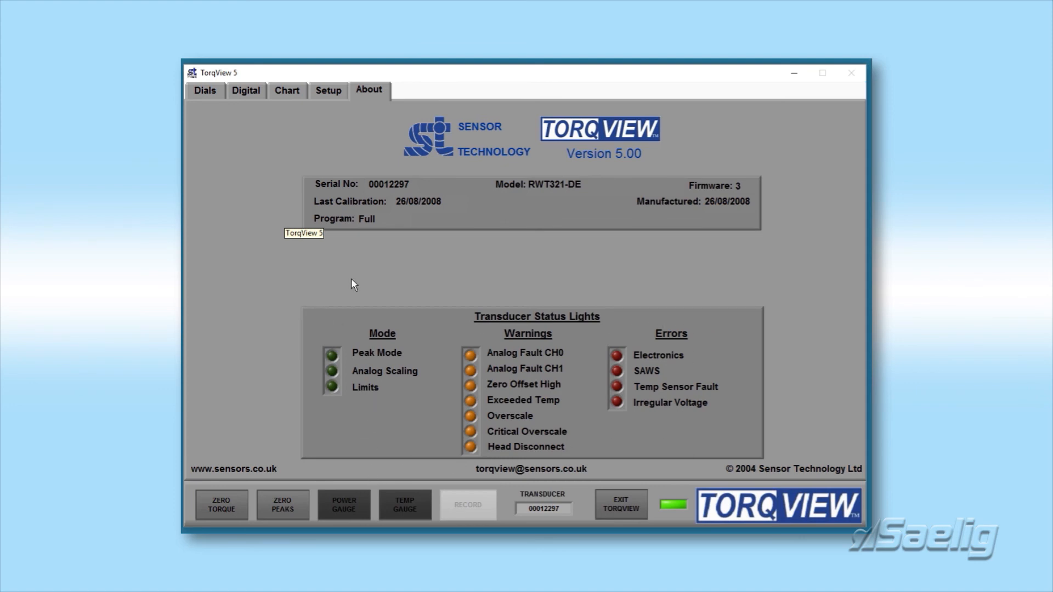
mouse_move(410, 308)
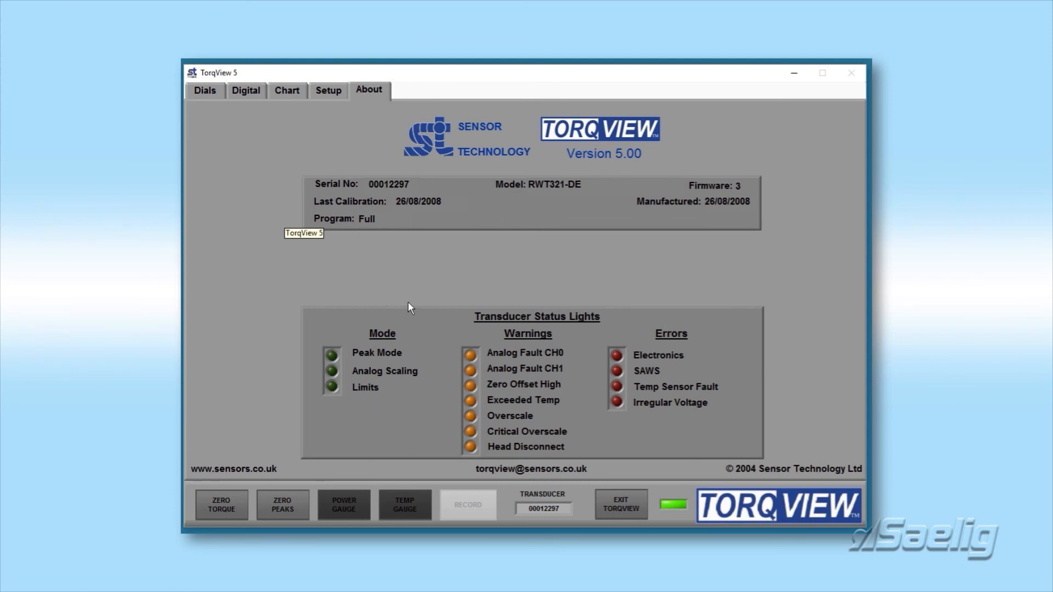
mouse_move(631, 417)
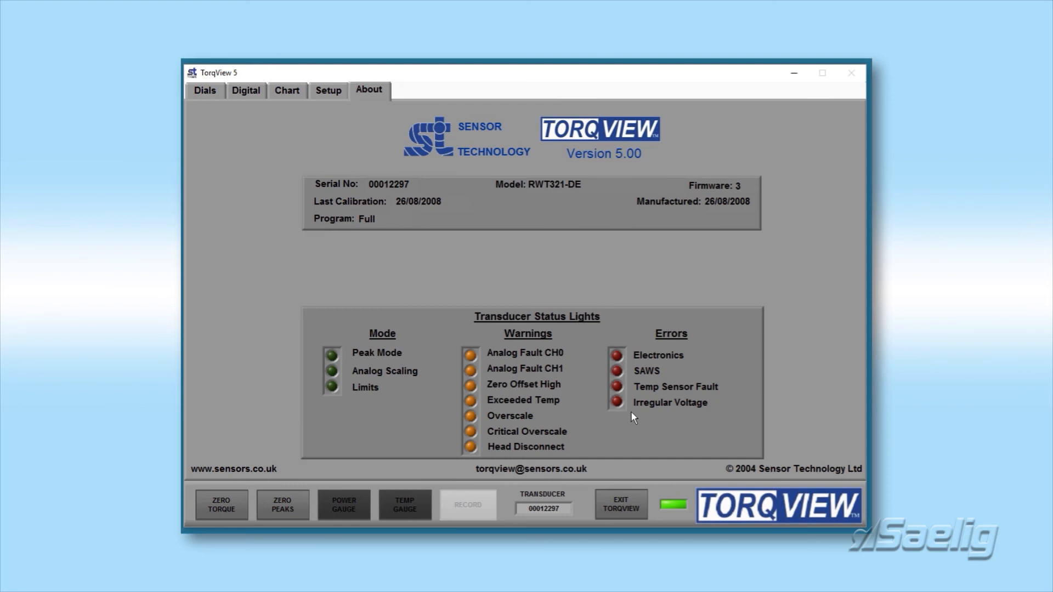
mouse_move(621, 339)
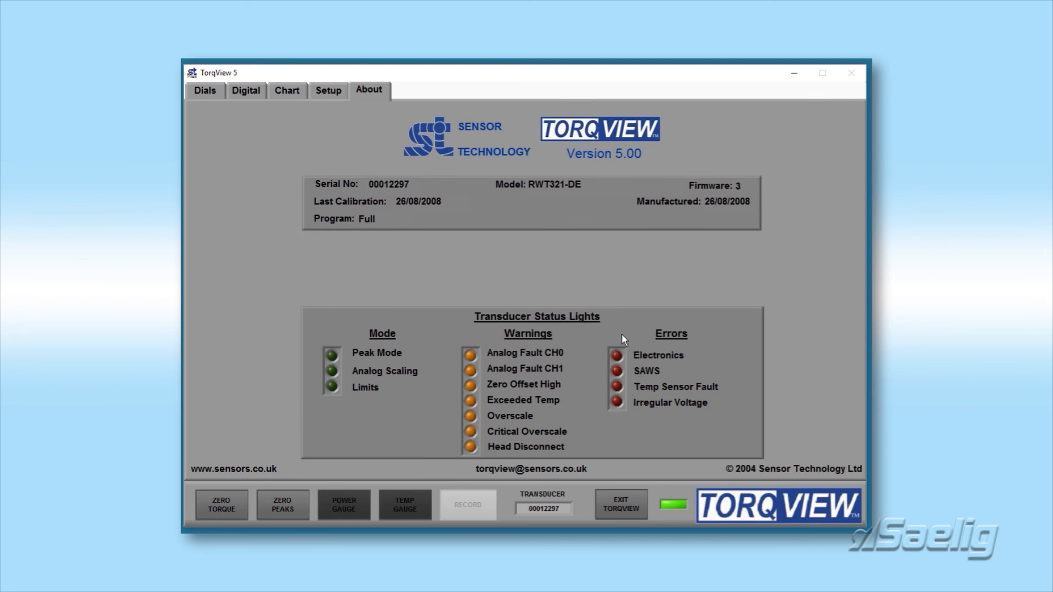
mouse_move(603, 356)
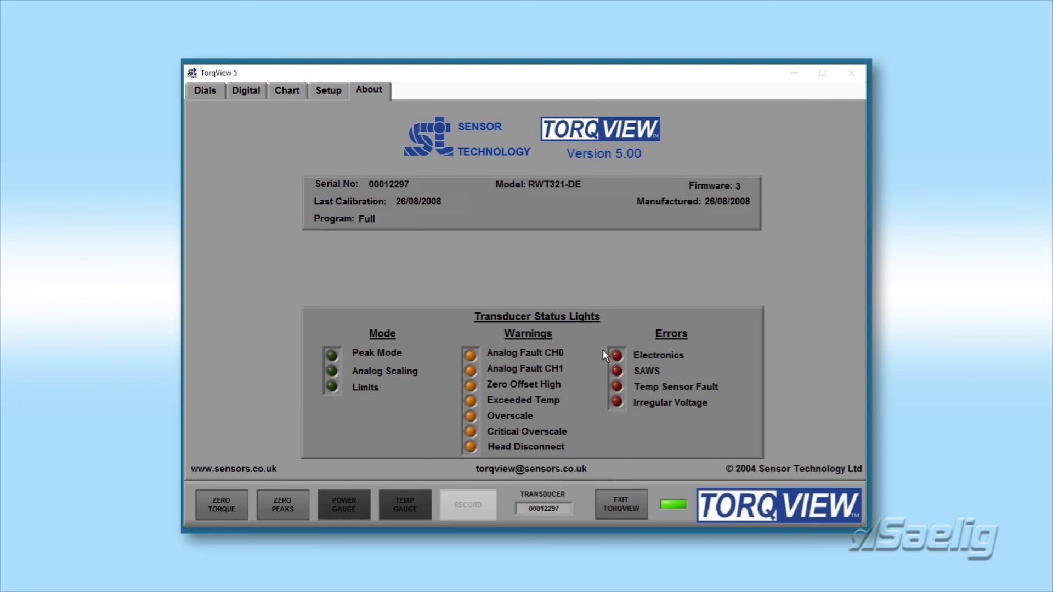
mouse_move(584, 312)
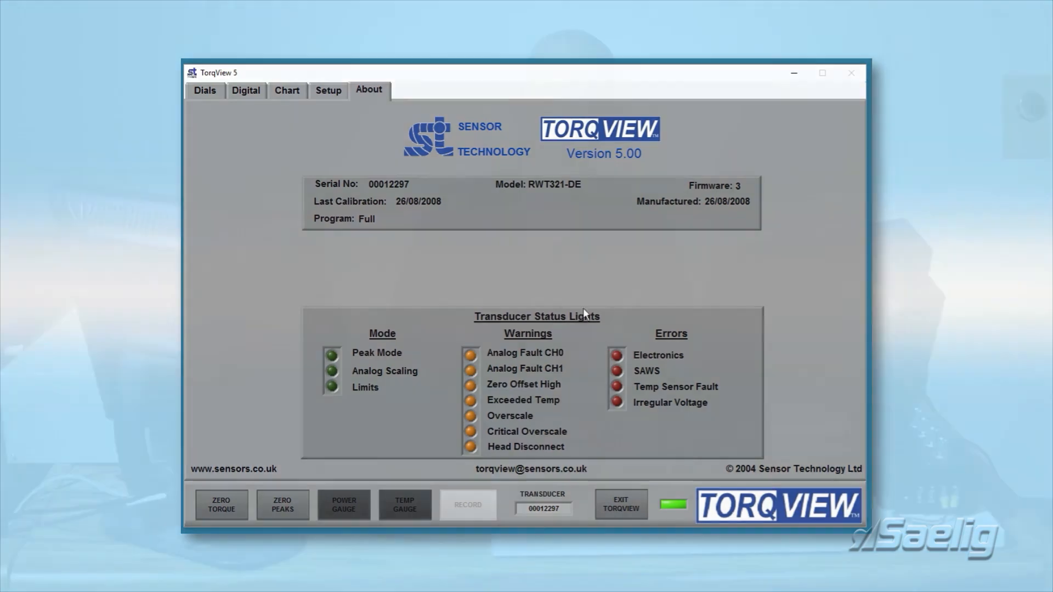